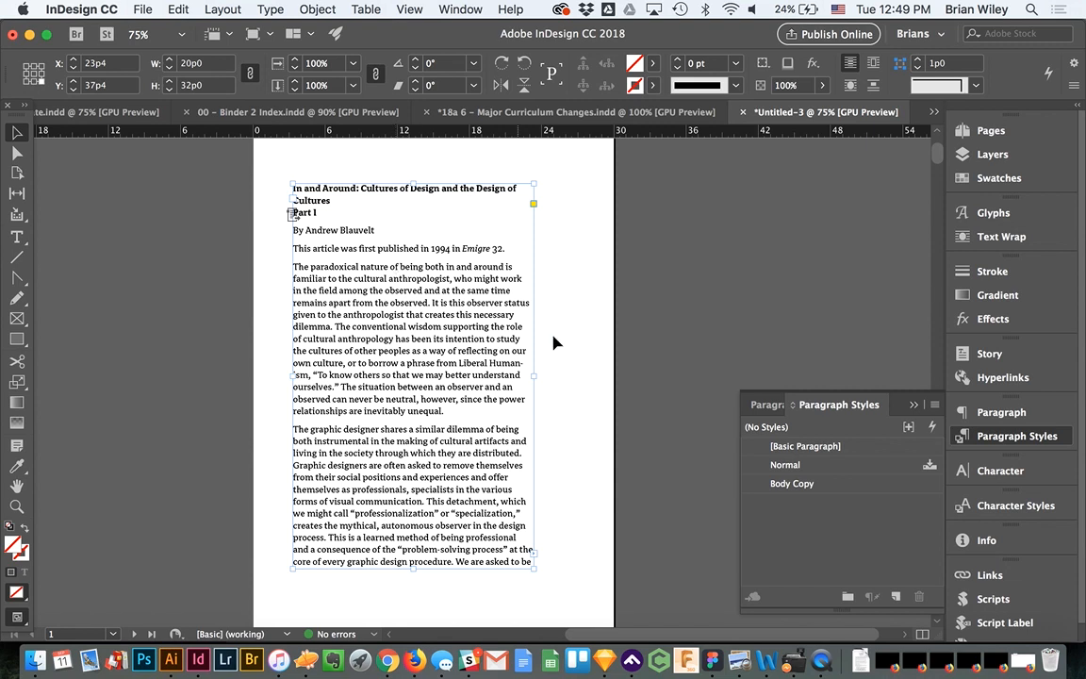
mouse_move(419, 5)
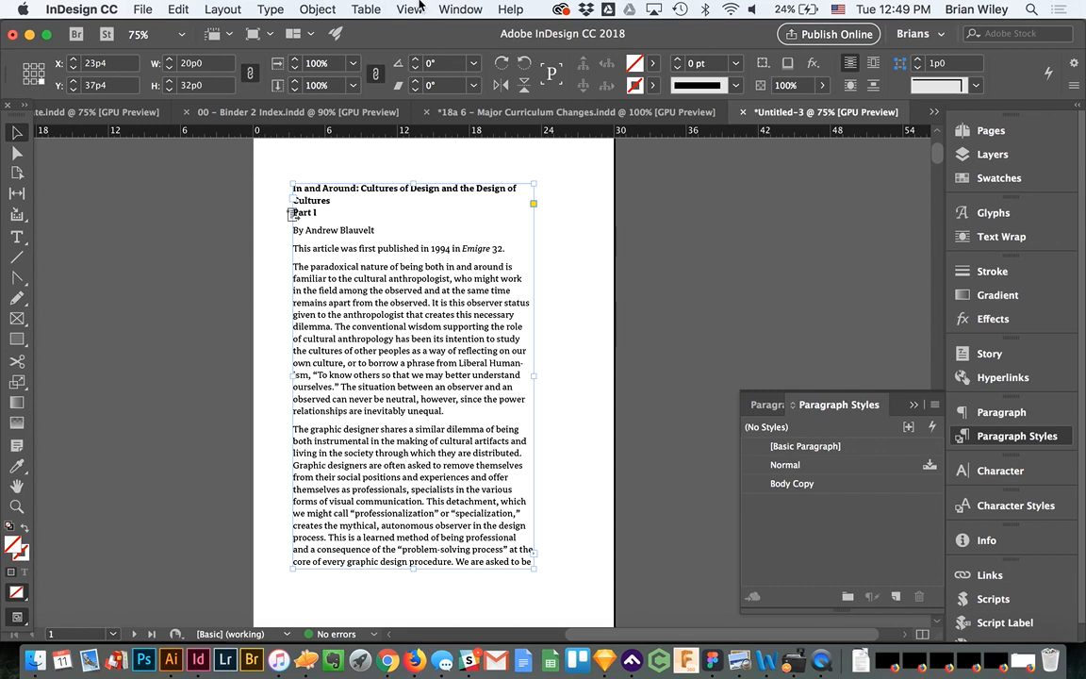
Show the baseline grid on the page via View > Grids & Guides.
click(410, 8)
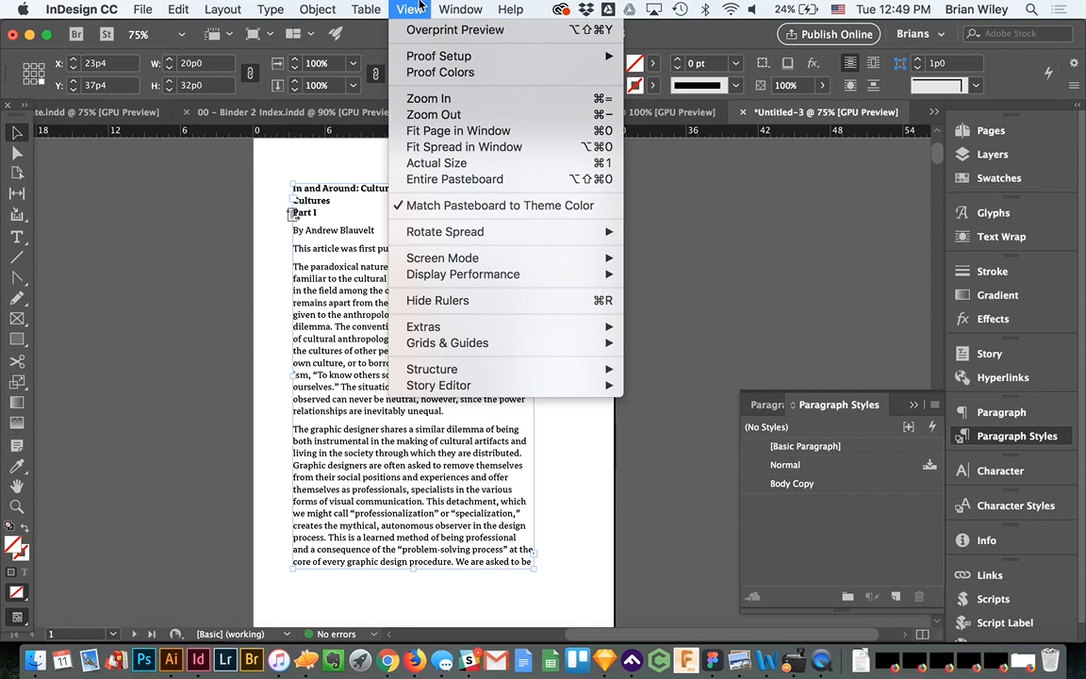
mouse_move(447, 343)
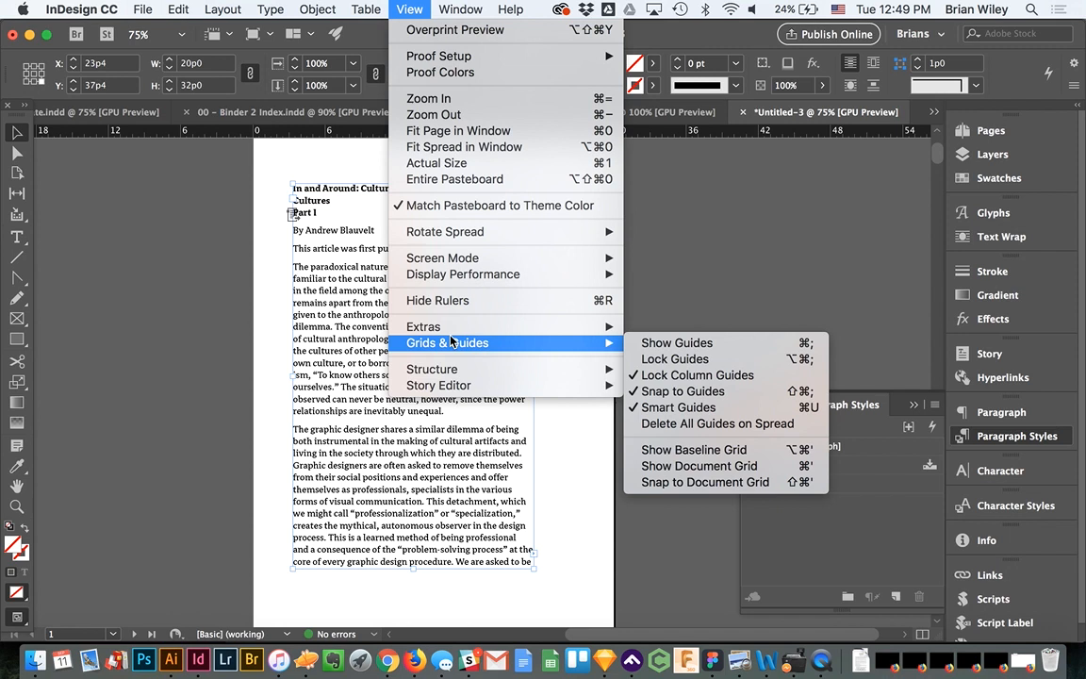
mouse_move(713, 449)
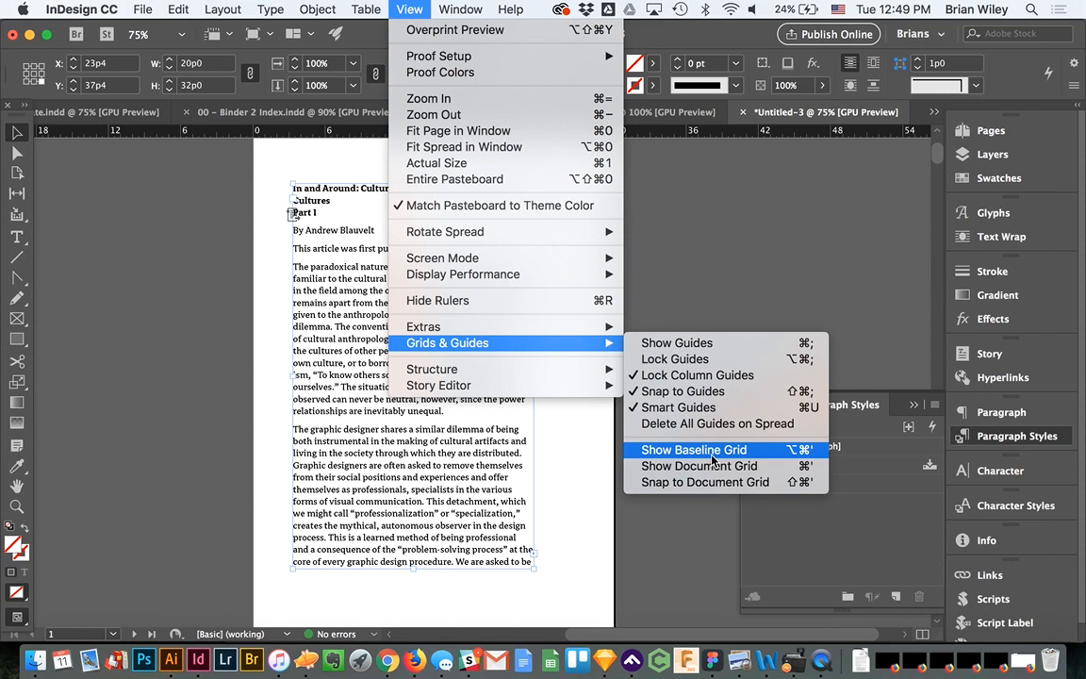
click(694, 449)
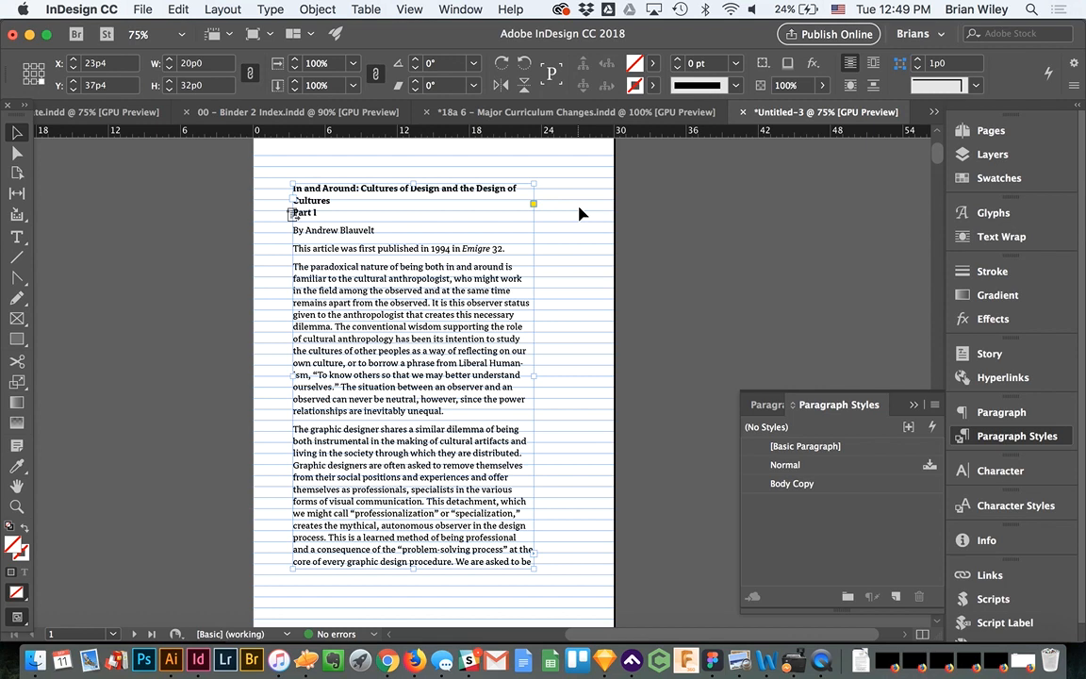
mouse_move(517, 271)
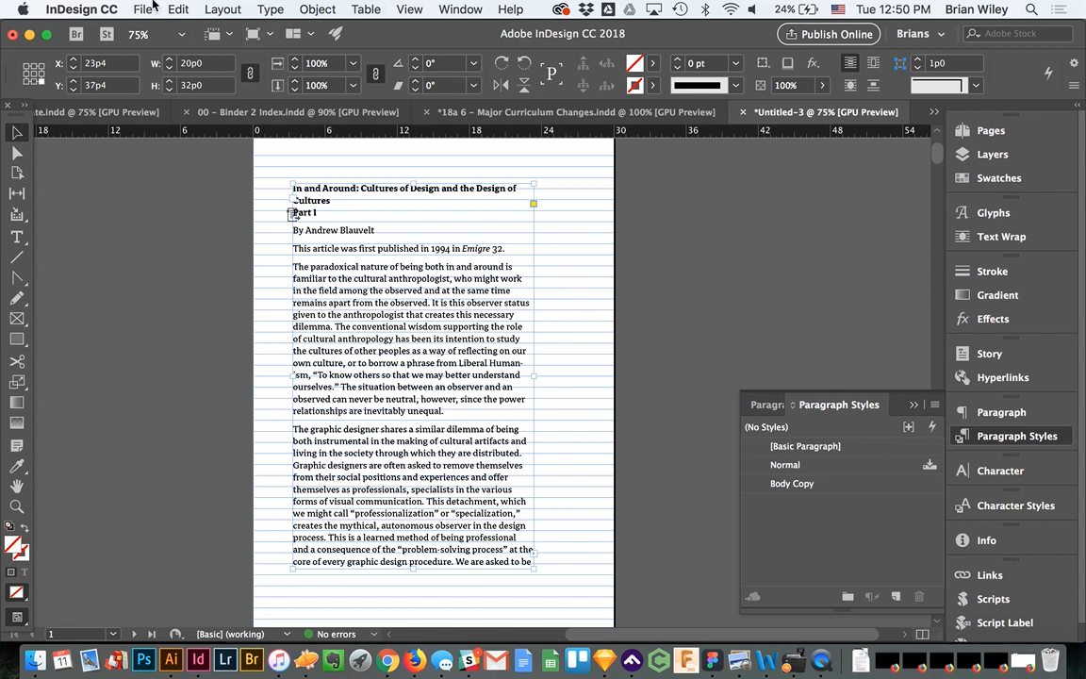
In Grids preferences, make the baseline grid colour Olive Green.
click(83, 12)
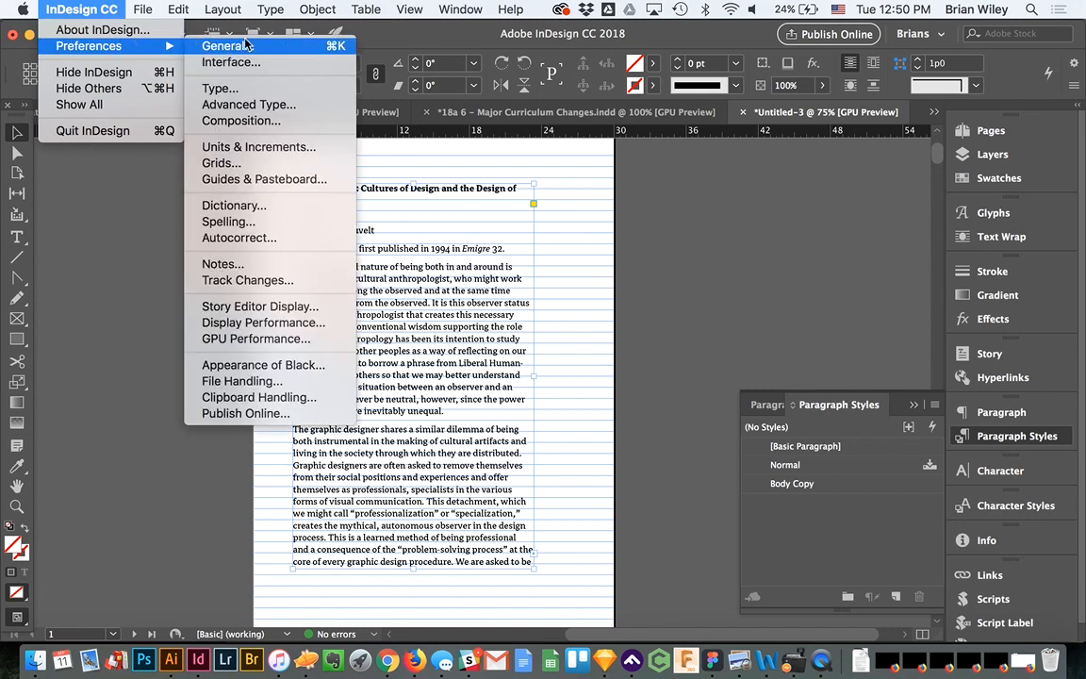
click(231, 45)
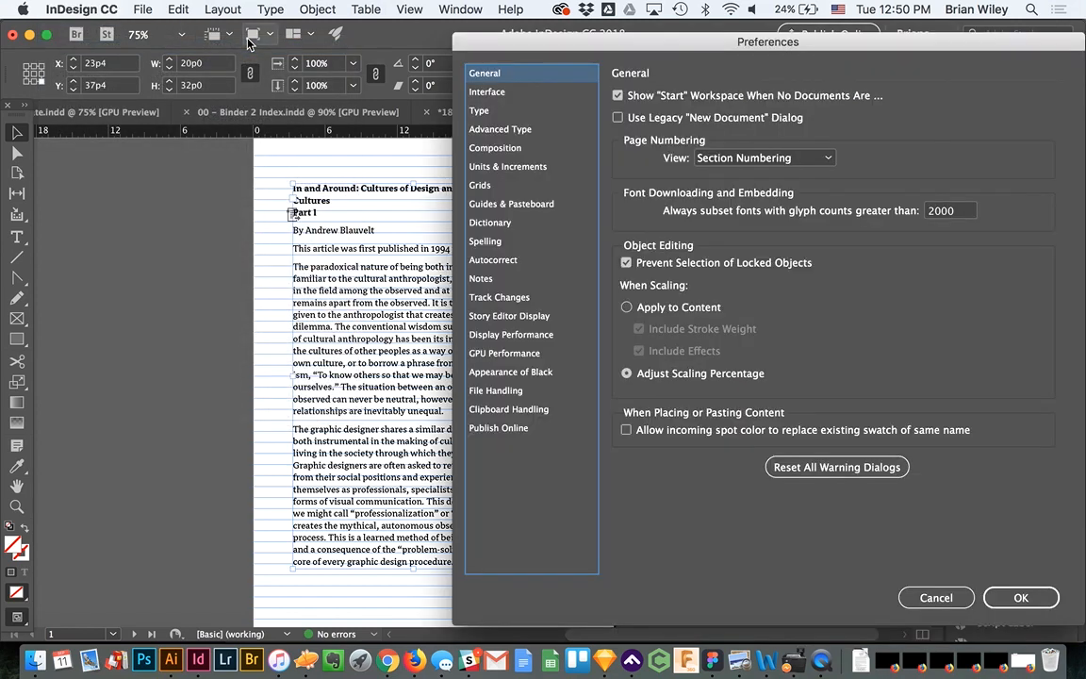
click(479, 184)
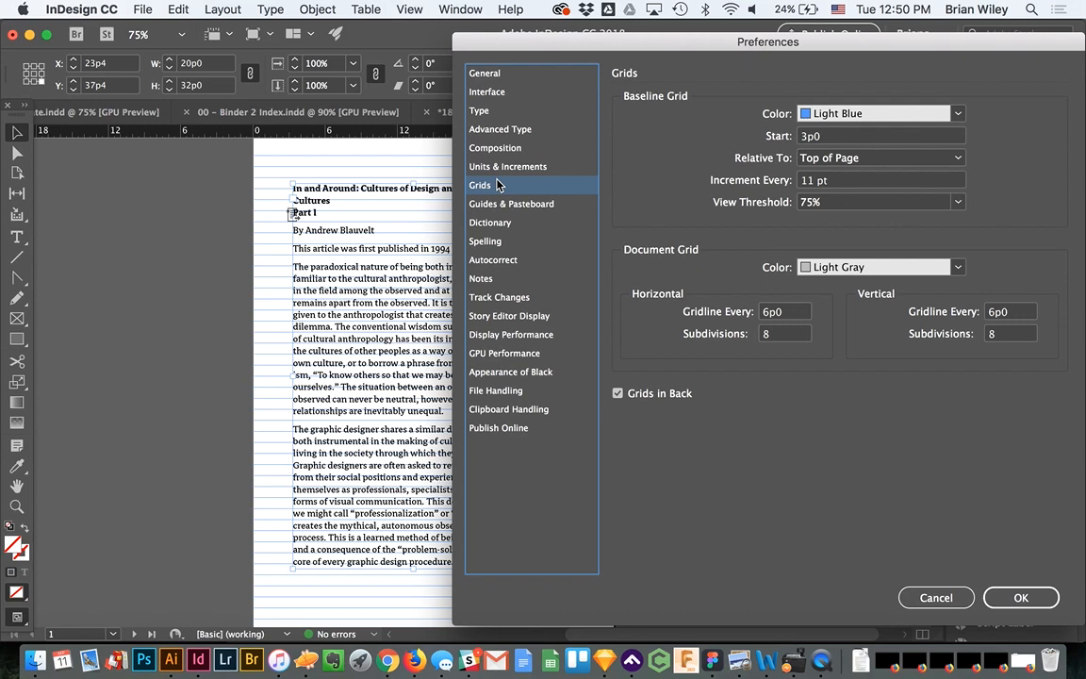
mouse_move(750, 160)
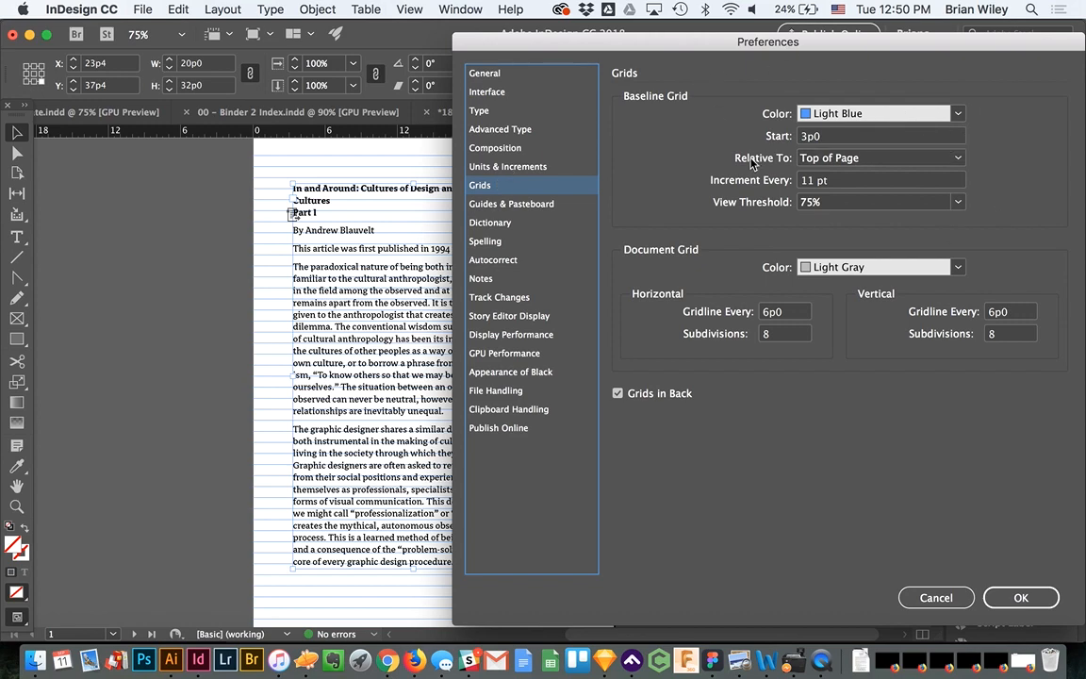
click(958, 113)
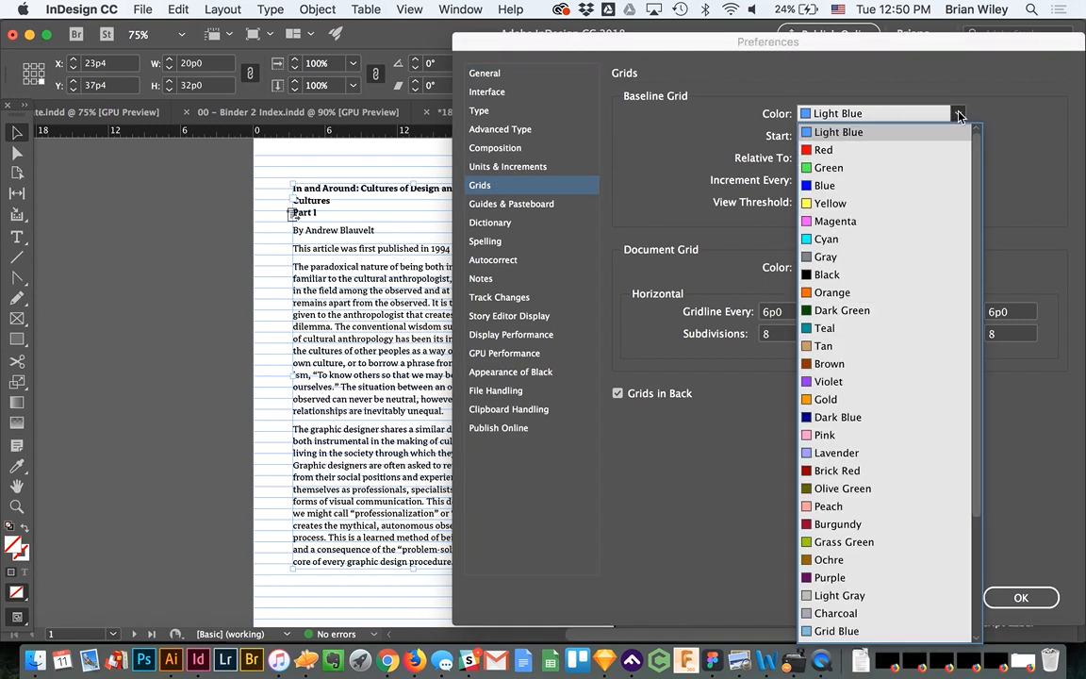
click(843, 489)
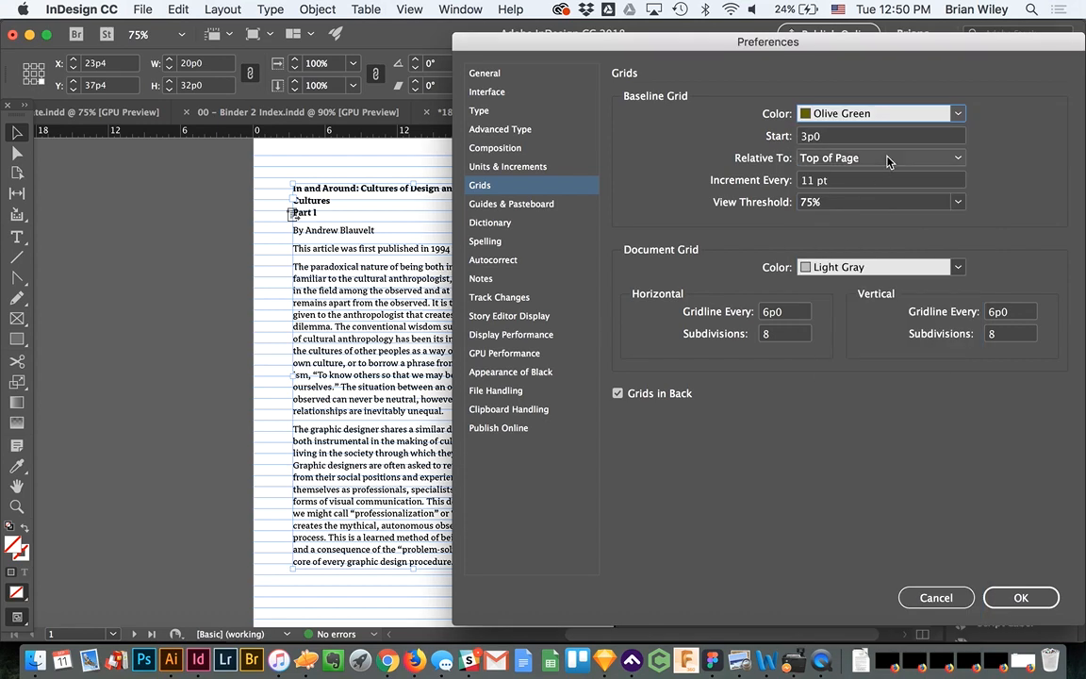
mouse_move(820, 159)
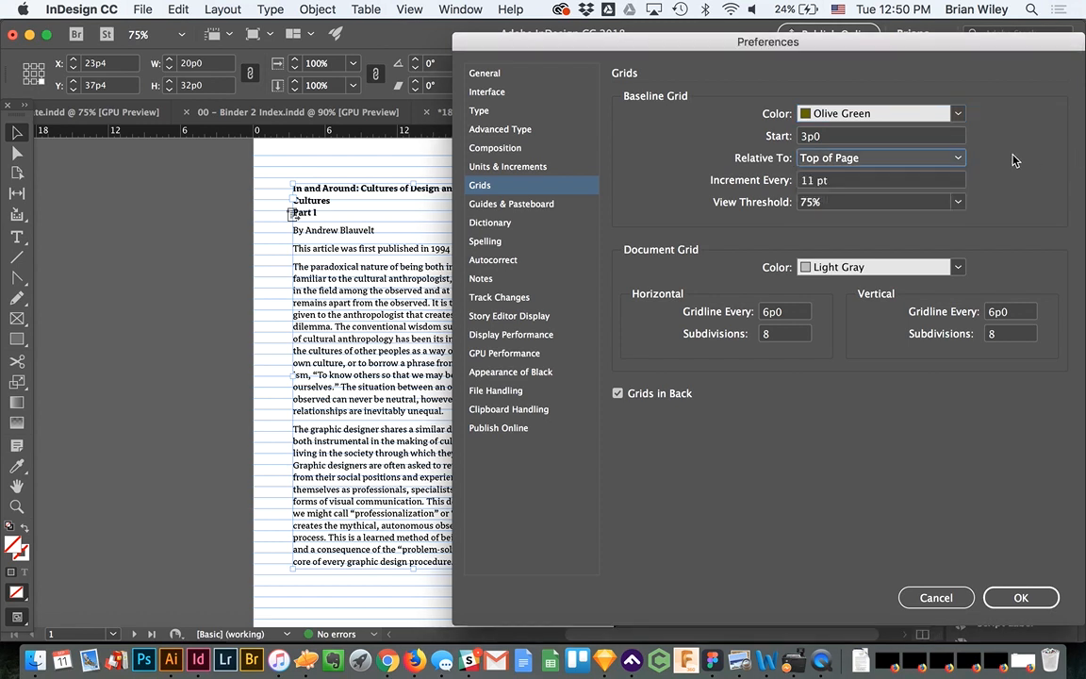
mouse_move(833, 159)
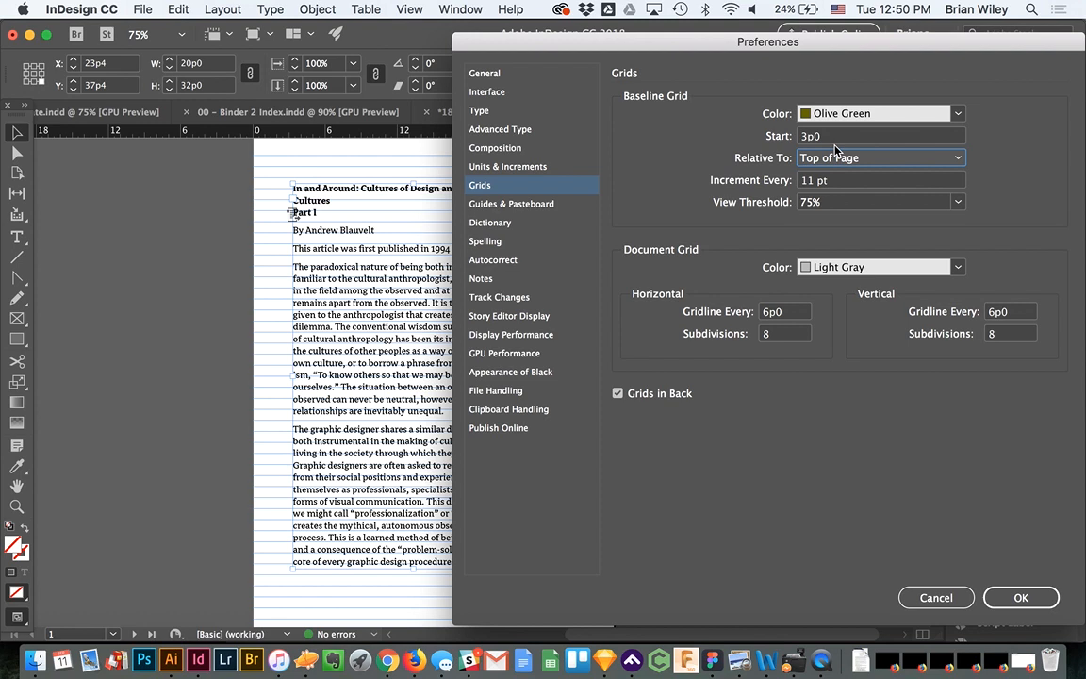
mouse_move(852, 182)
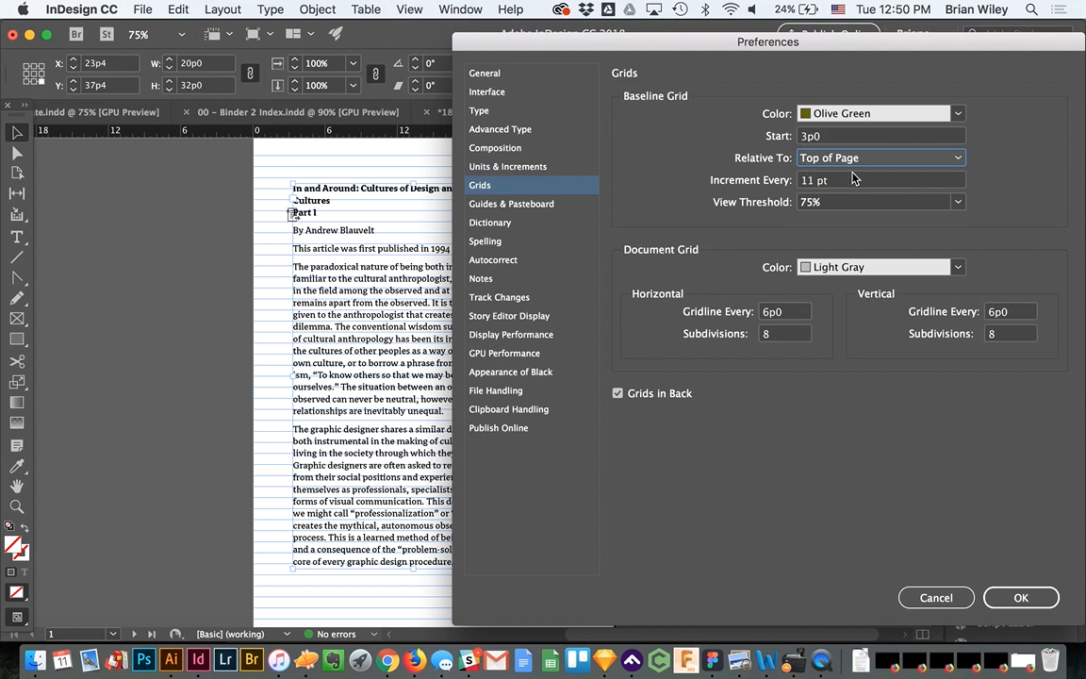
mouse_move(856, 181)
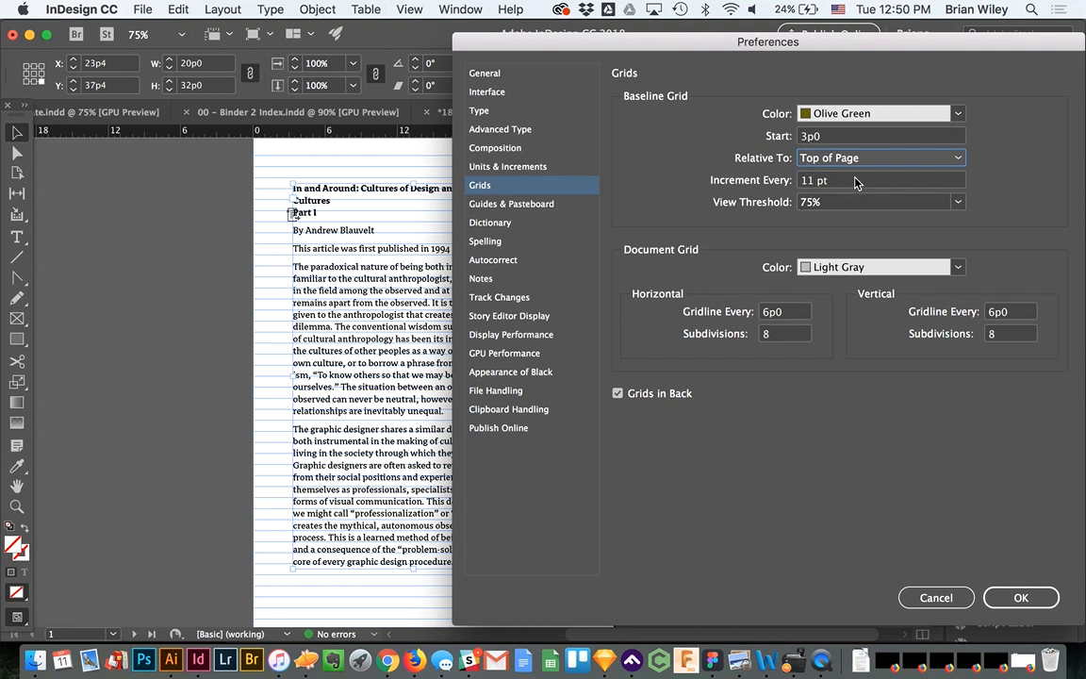
Set the grid increment to 12 pt, view threshold 50%, and turn off Grids in Back.
click(860, 182)
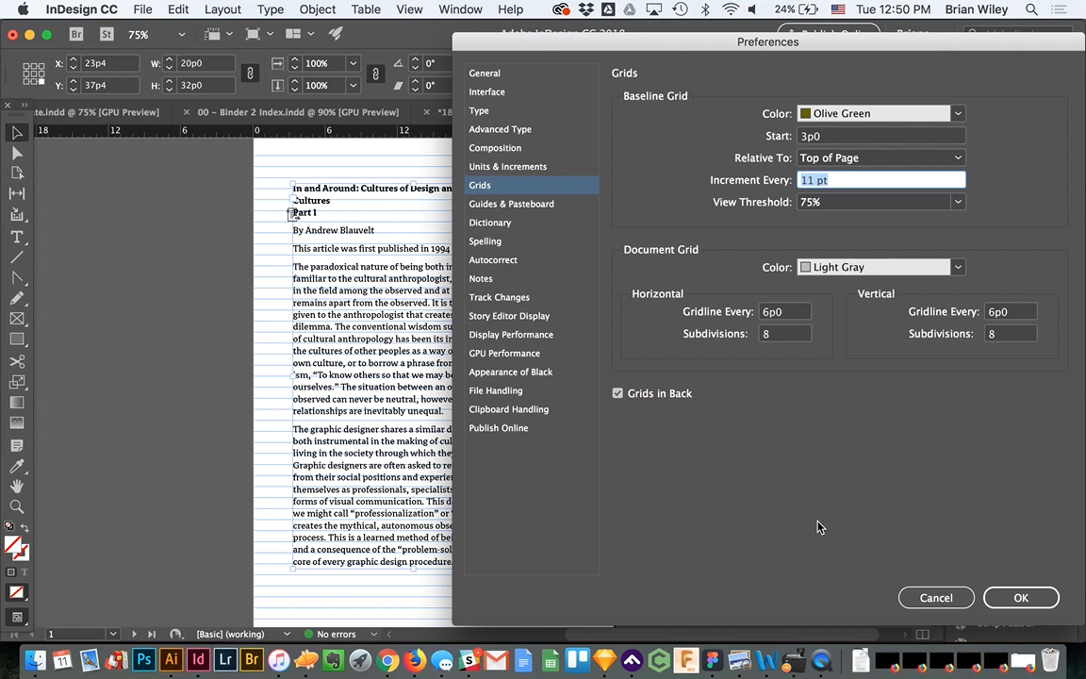
mouse_move(331, 407)
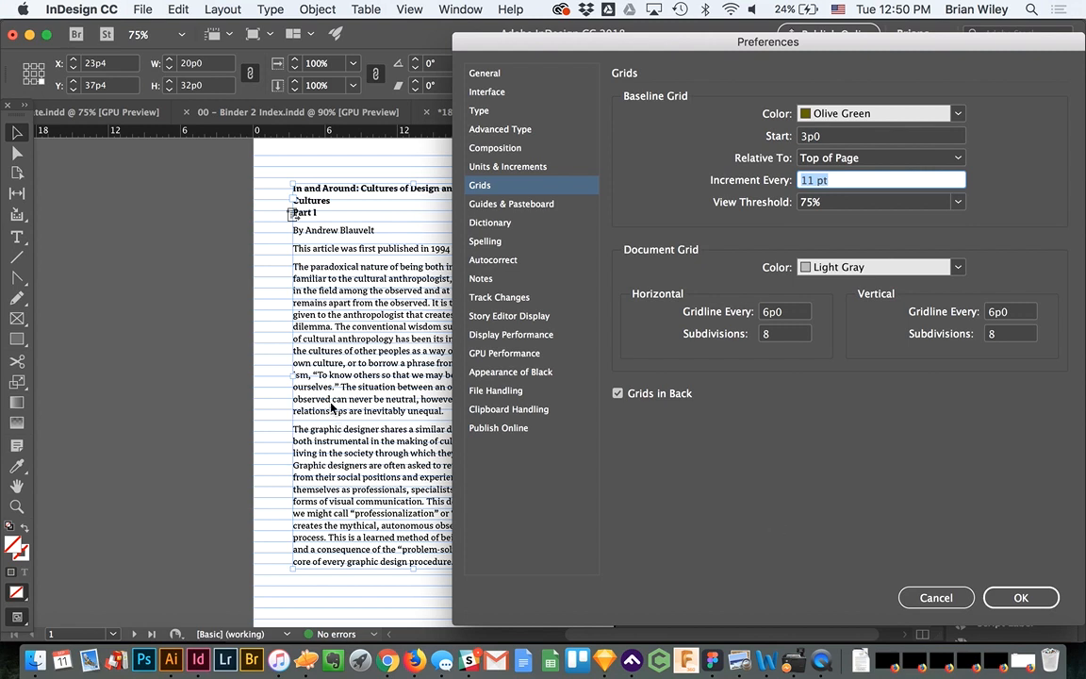
text(12)
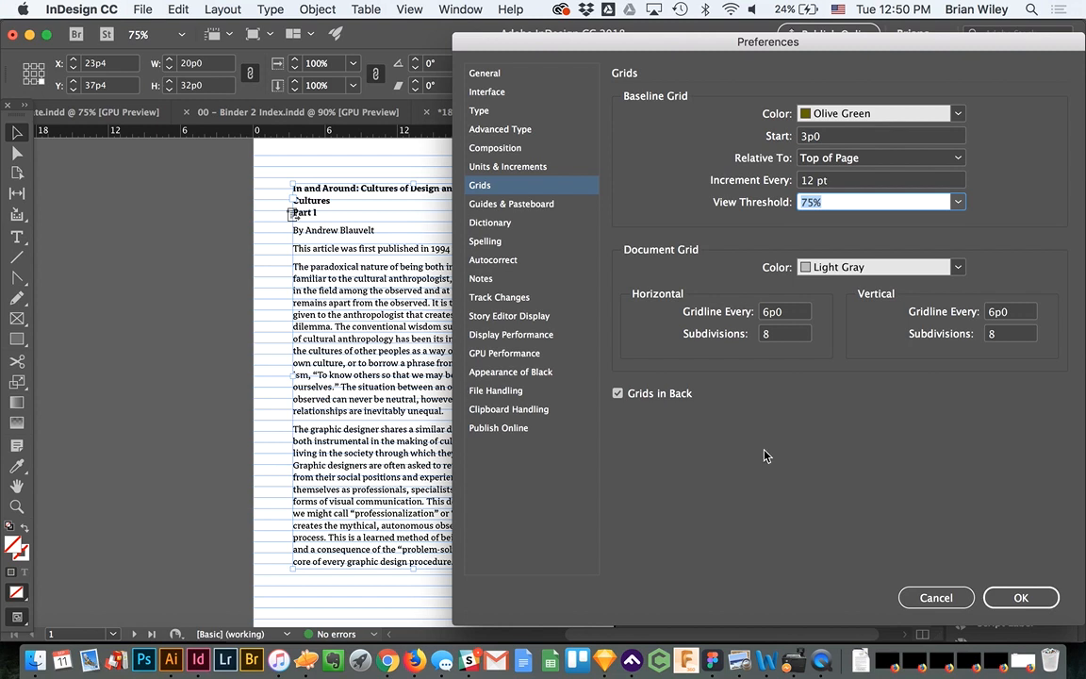
text(50)
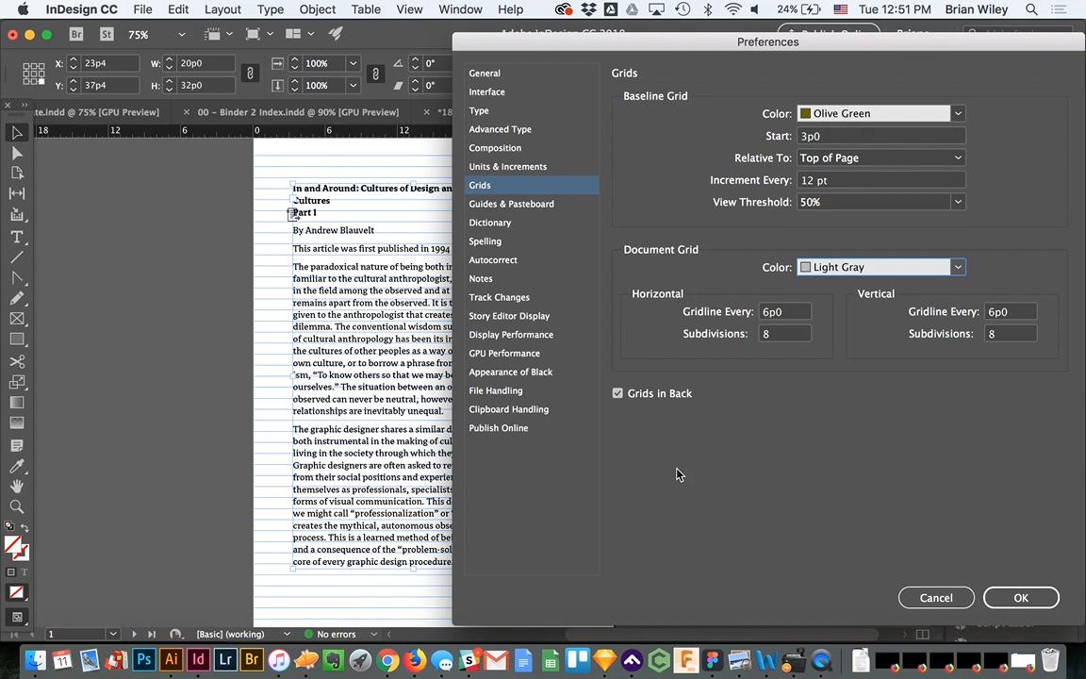
mouse_move(624, 378)
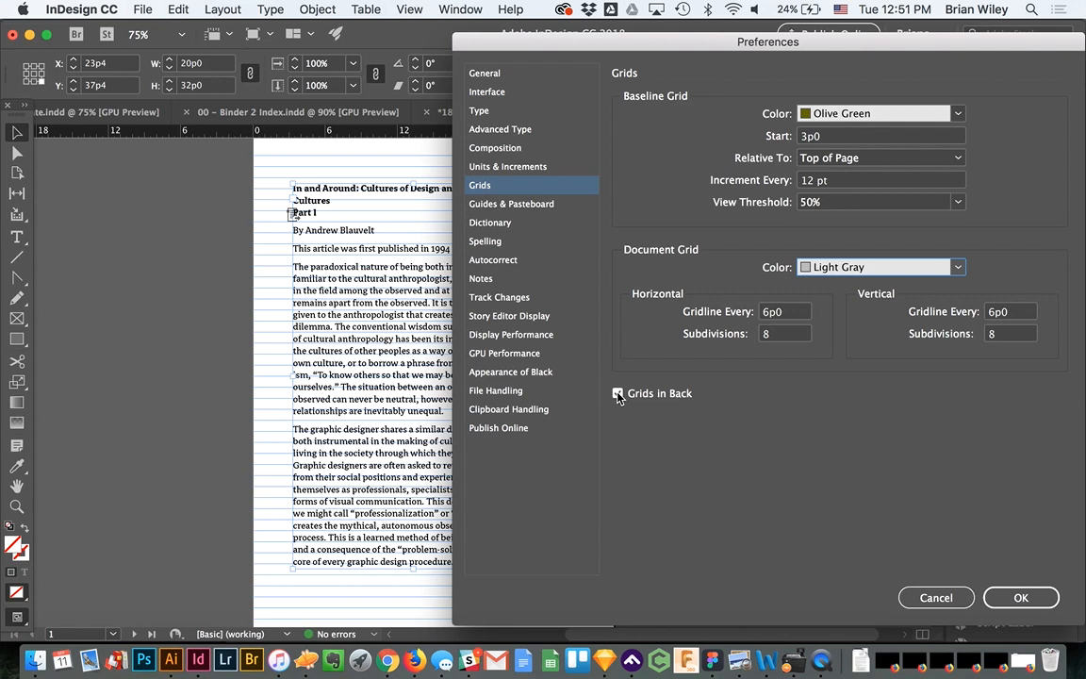
click(618, 394)
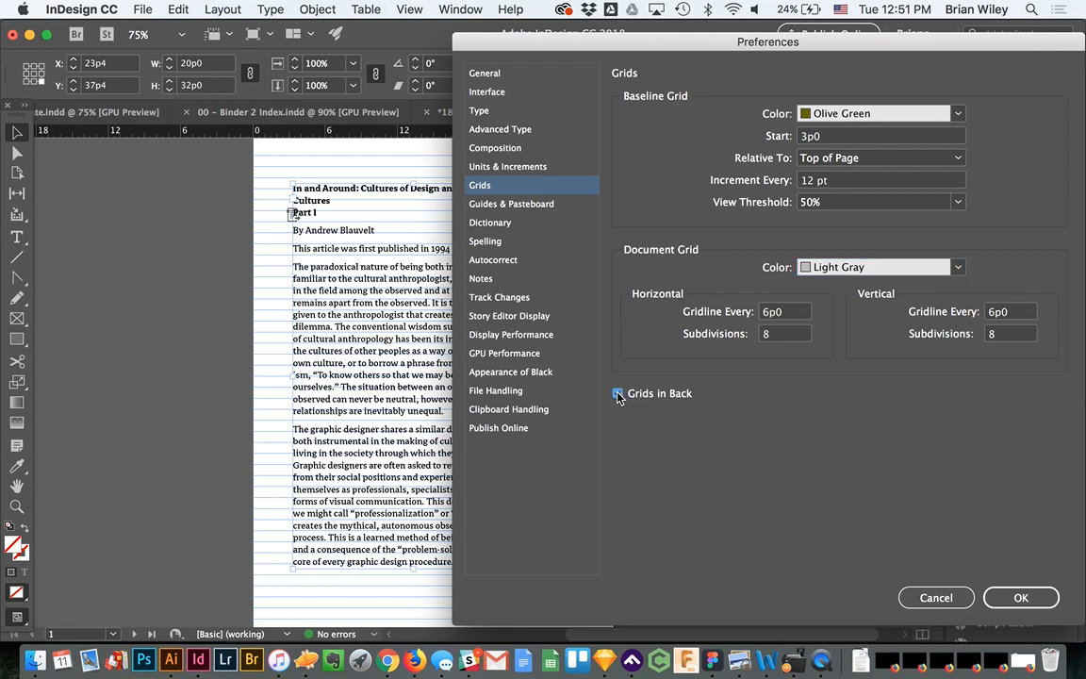
click(617, 394)
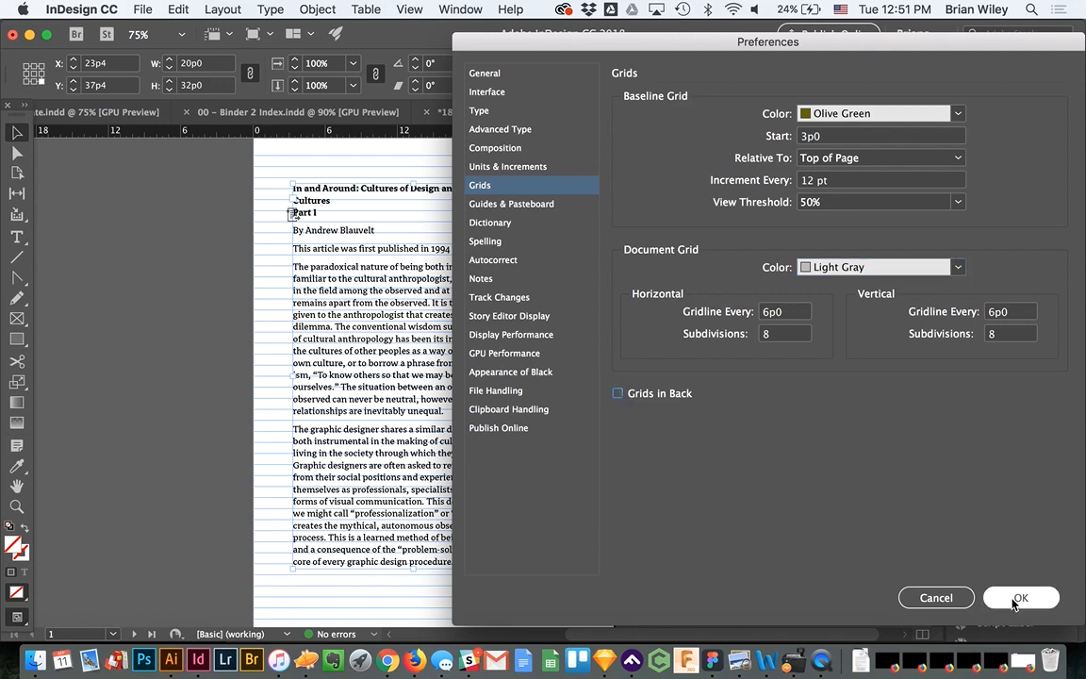
click(1022, 596)
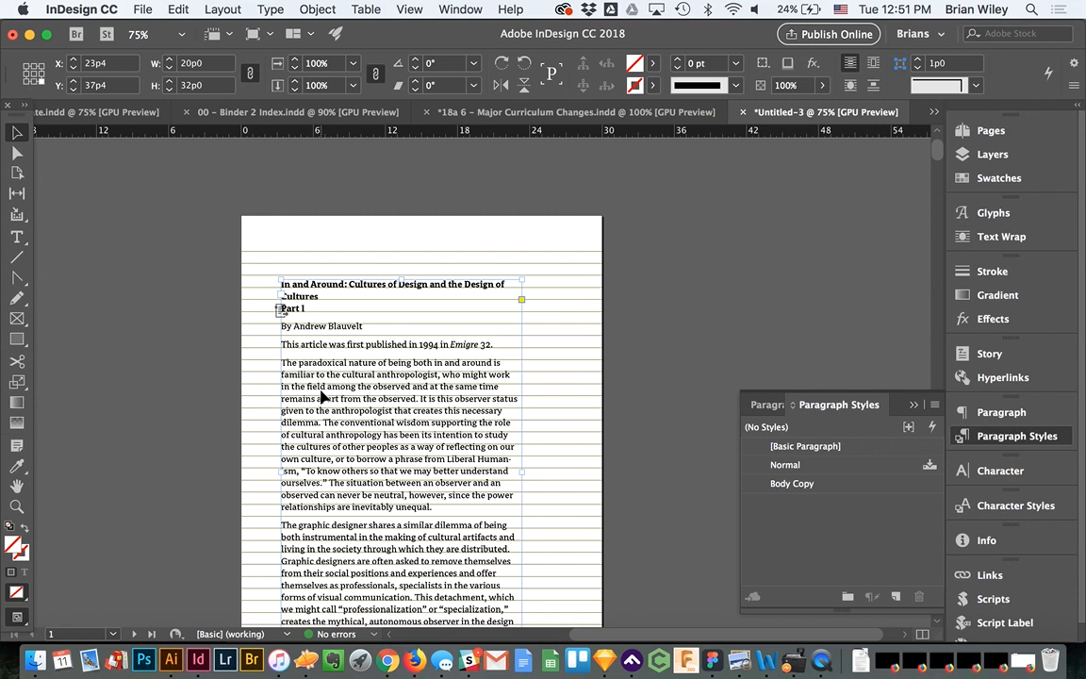
mouse_move(19, 319)
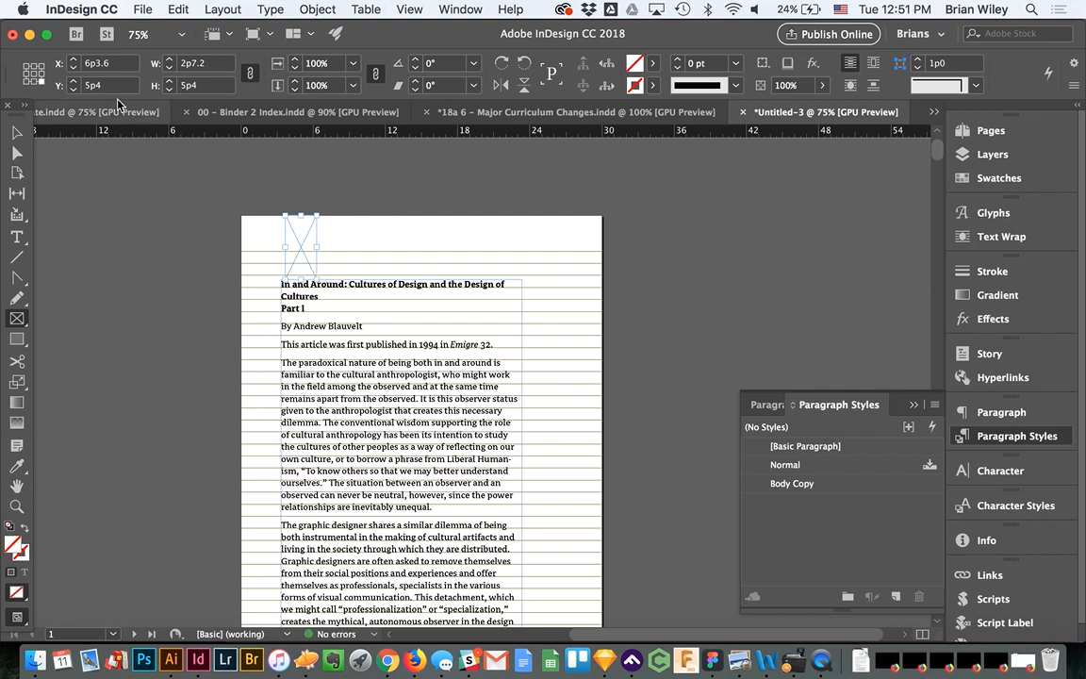
click(102, 87)
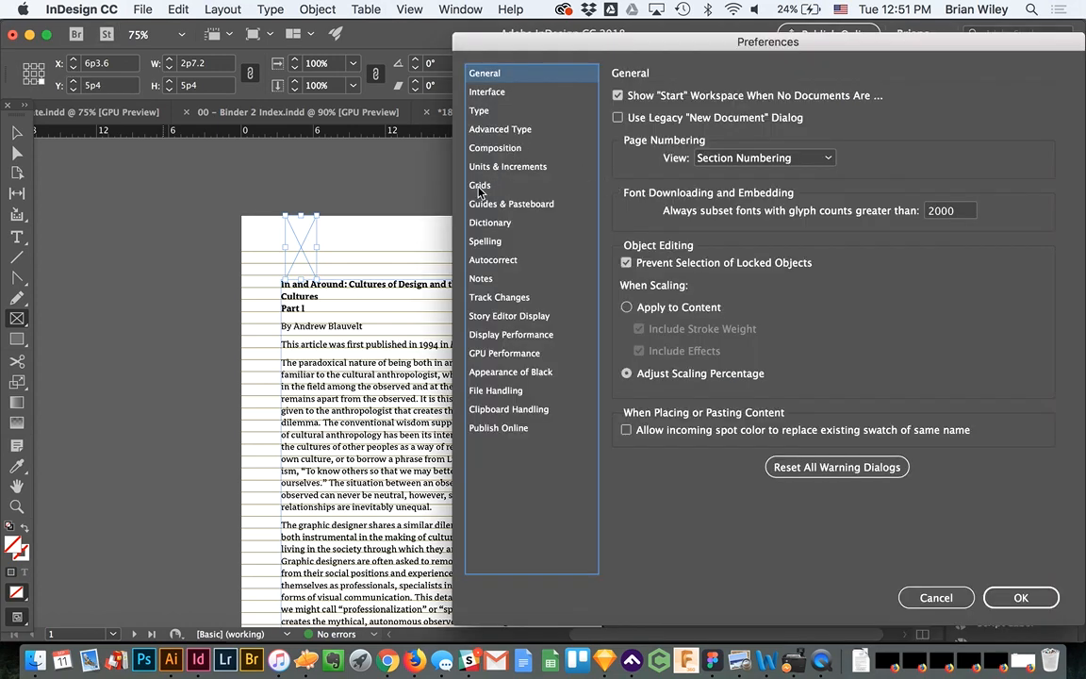
click(479, 185)
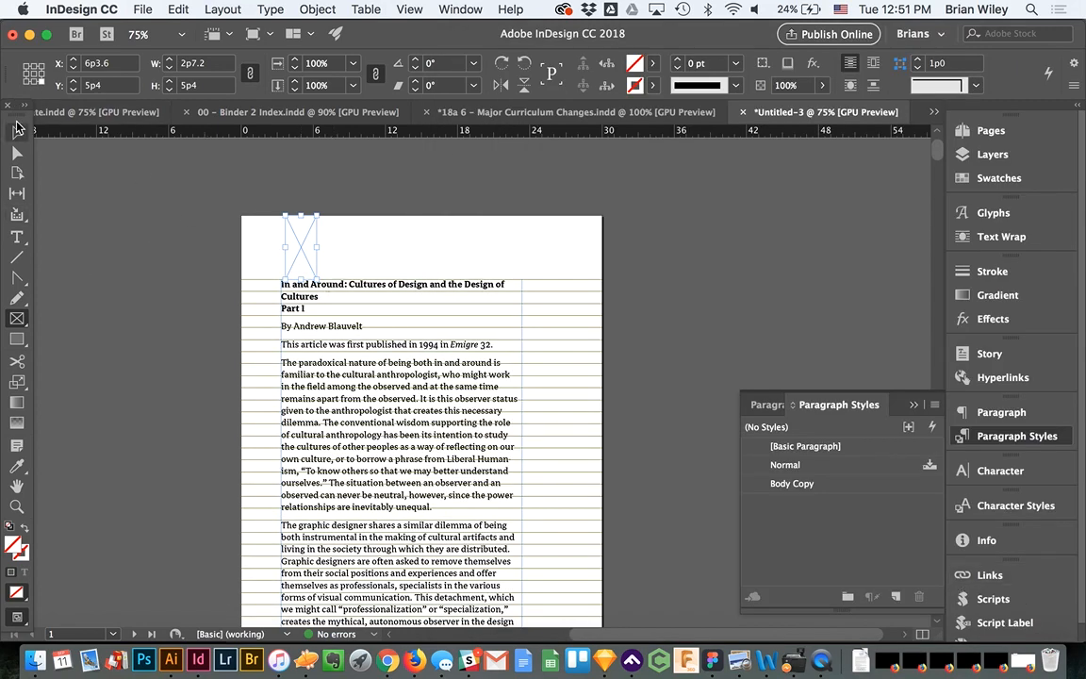
Set the article text frame's First Baseline Offset to Leading in Text Frame Options.
click(377, 325)
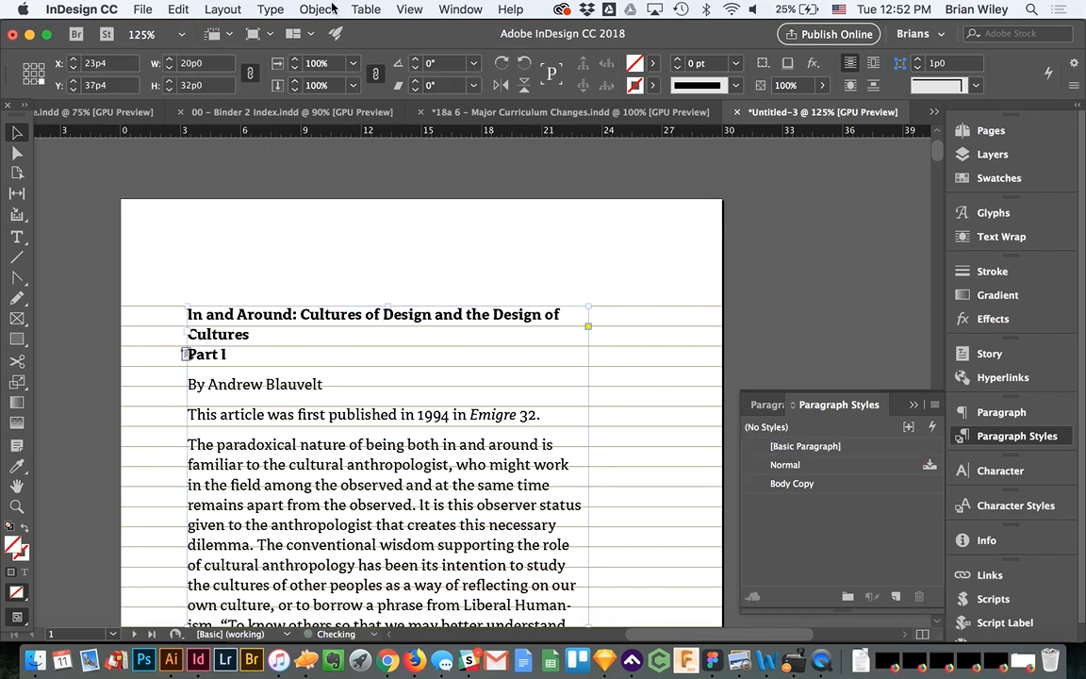
click(317, 7)
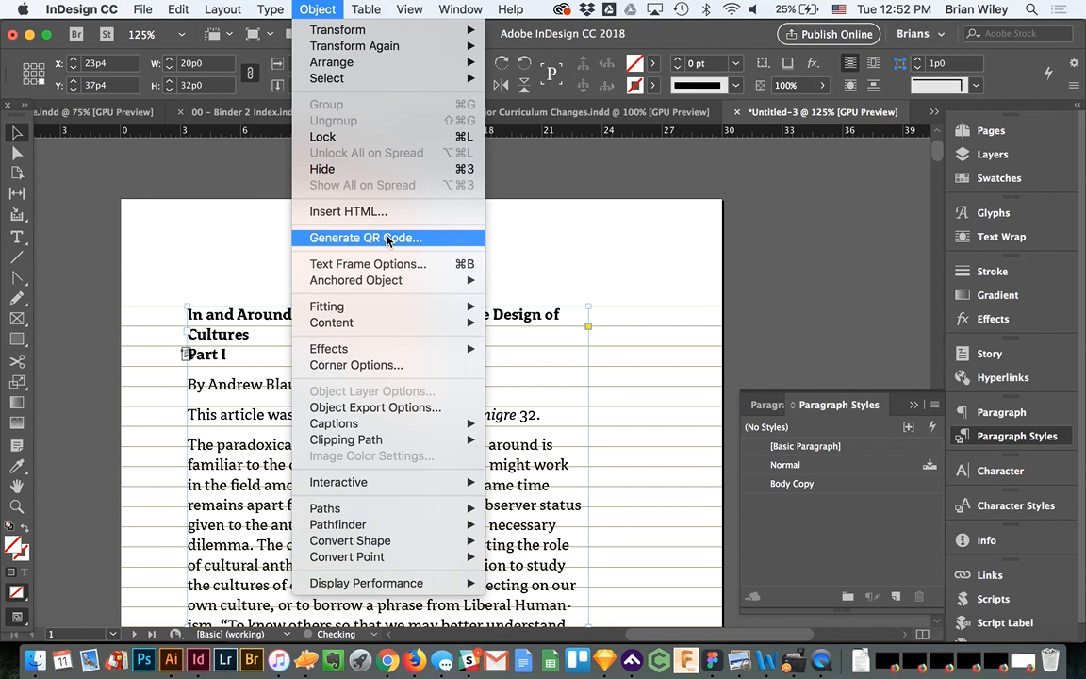
mouse_move(385, 267)
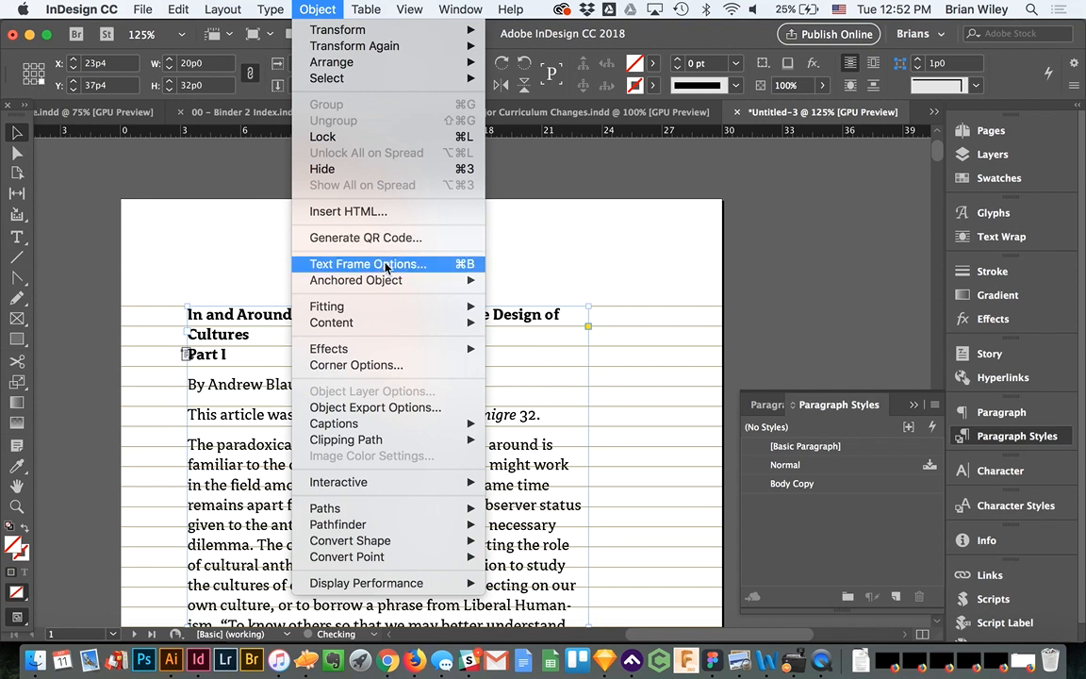
mouse_move(373, 279)
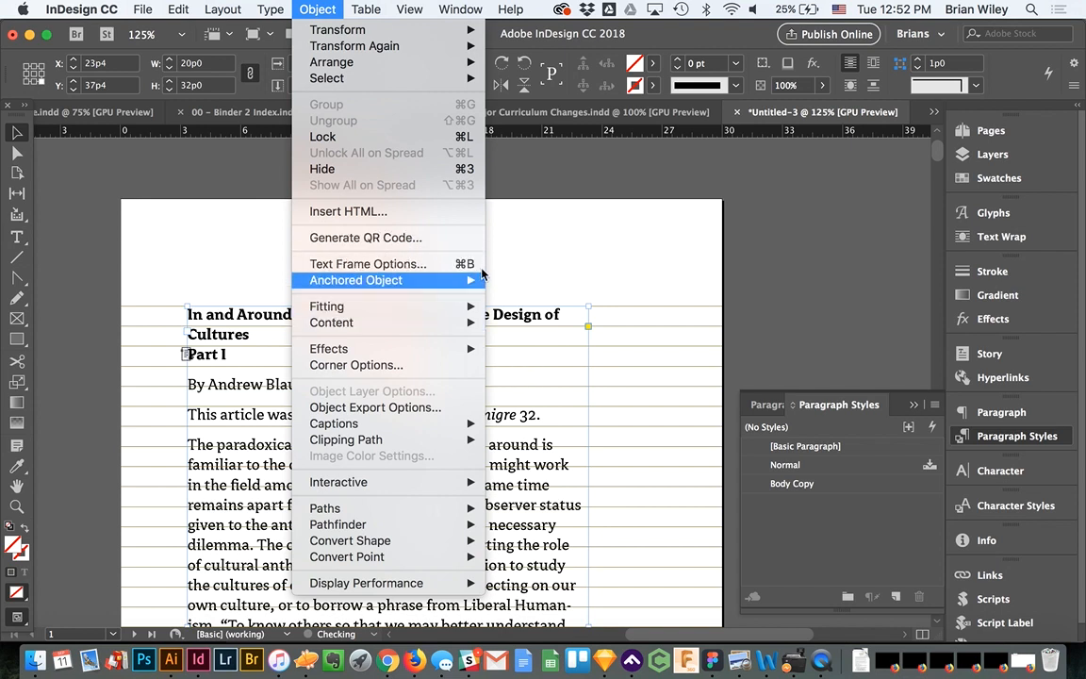
mouse_move(430, 261)
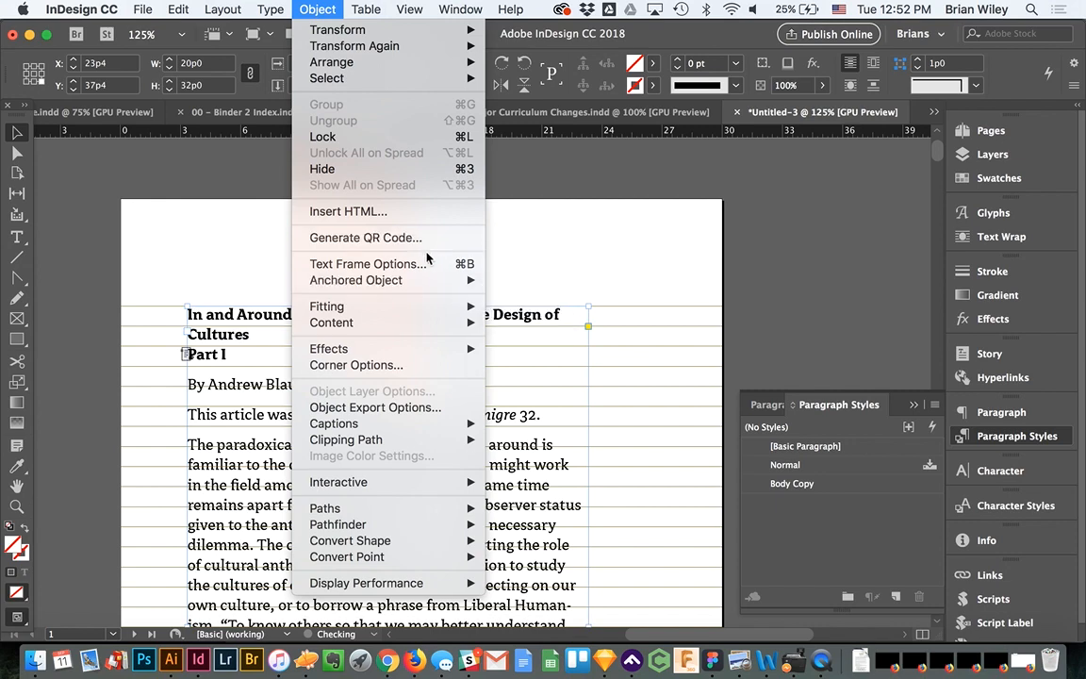
click(366, 264)
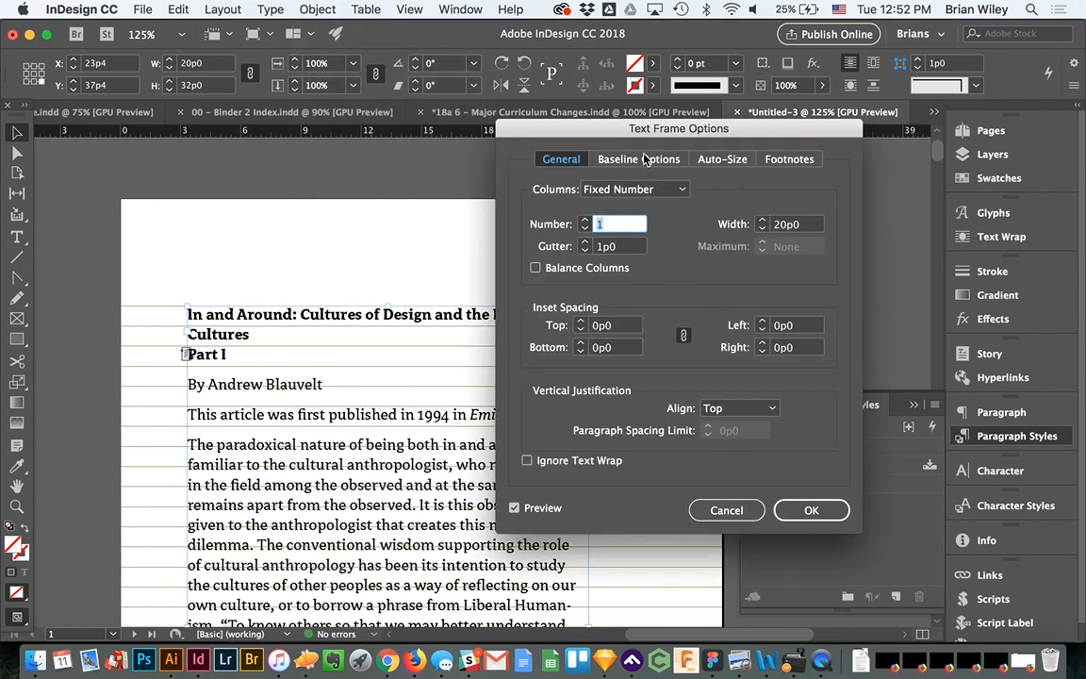
click(638, 159)
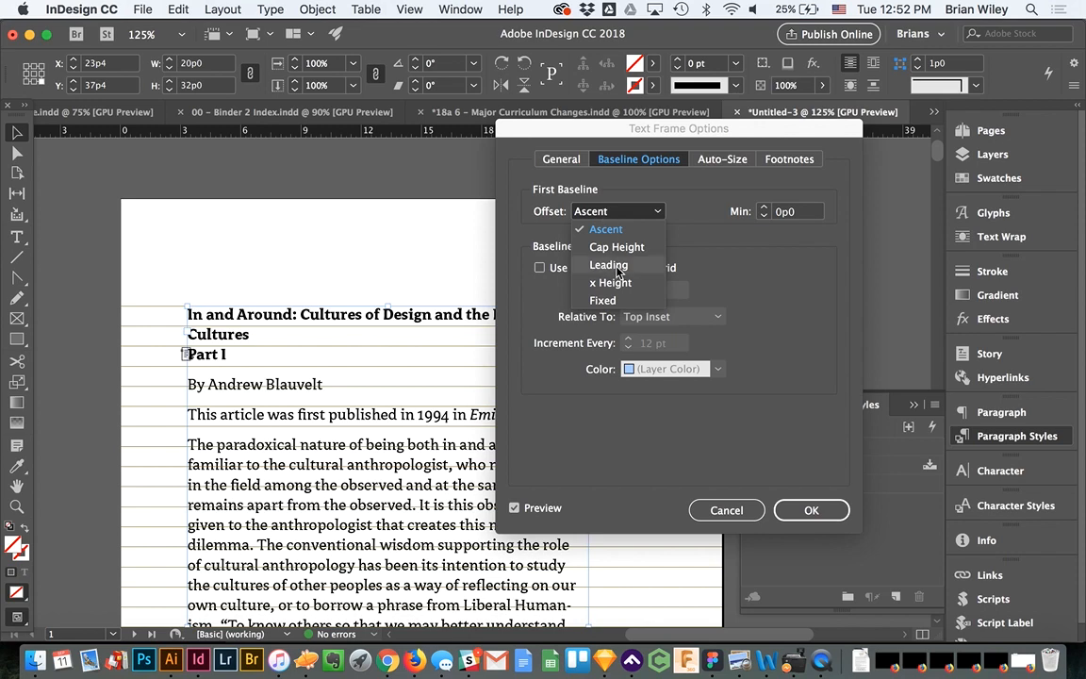
click(607, 264)
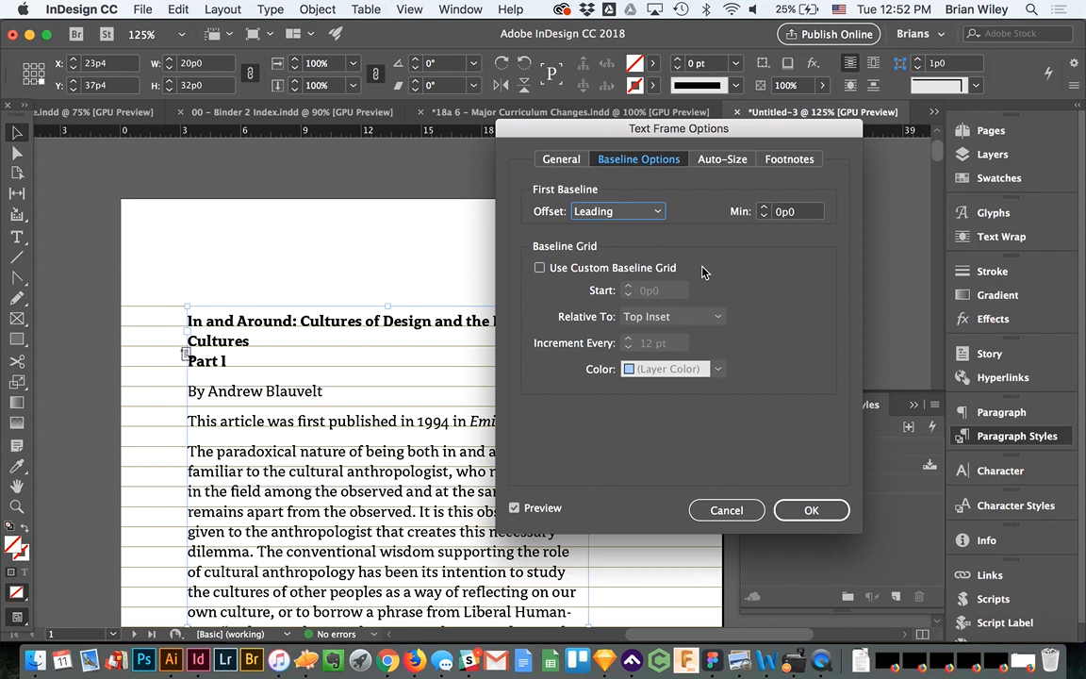
mouse_move(661, 235)
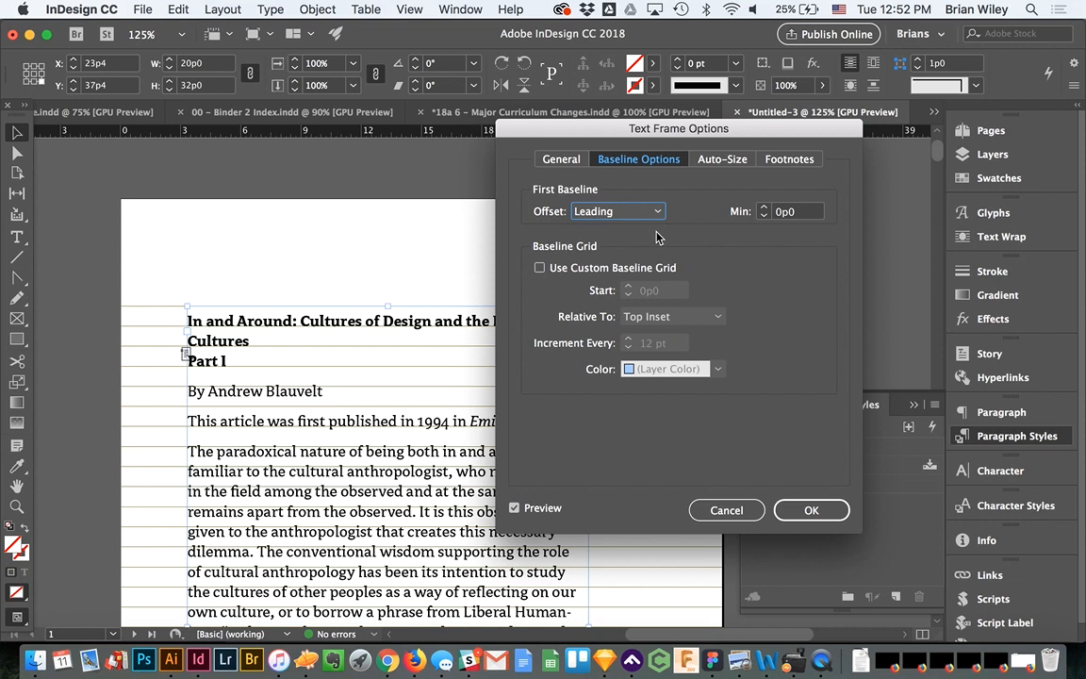
mouse_move(701, 316)
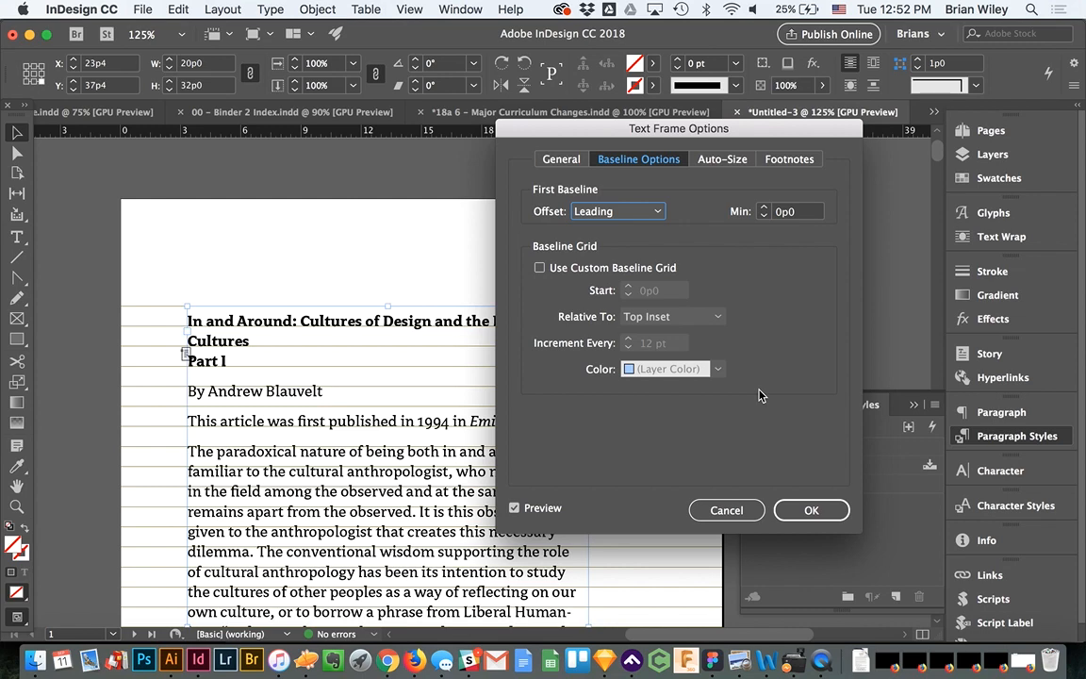
click(811, 509)
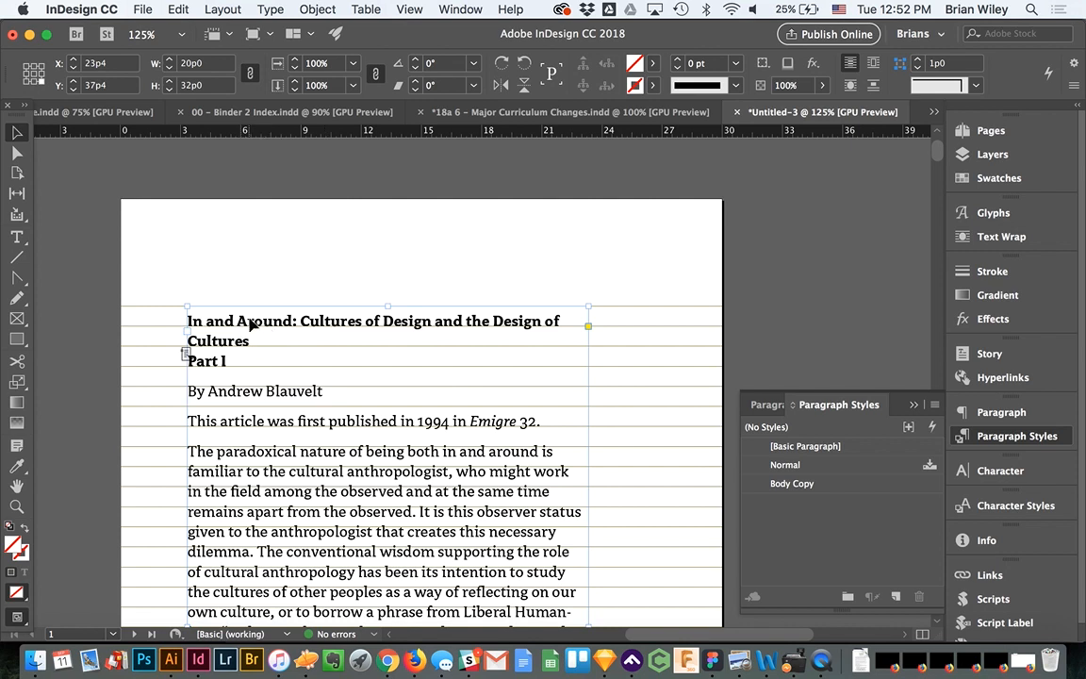
mouse_move(291, 373)
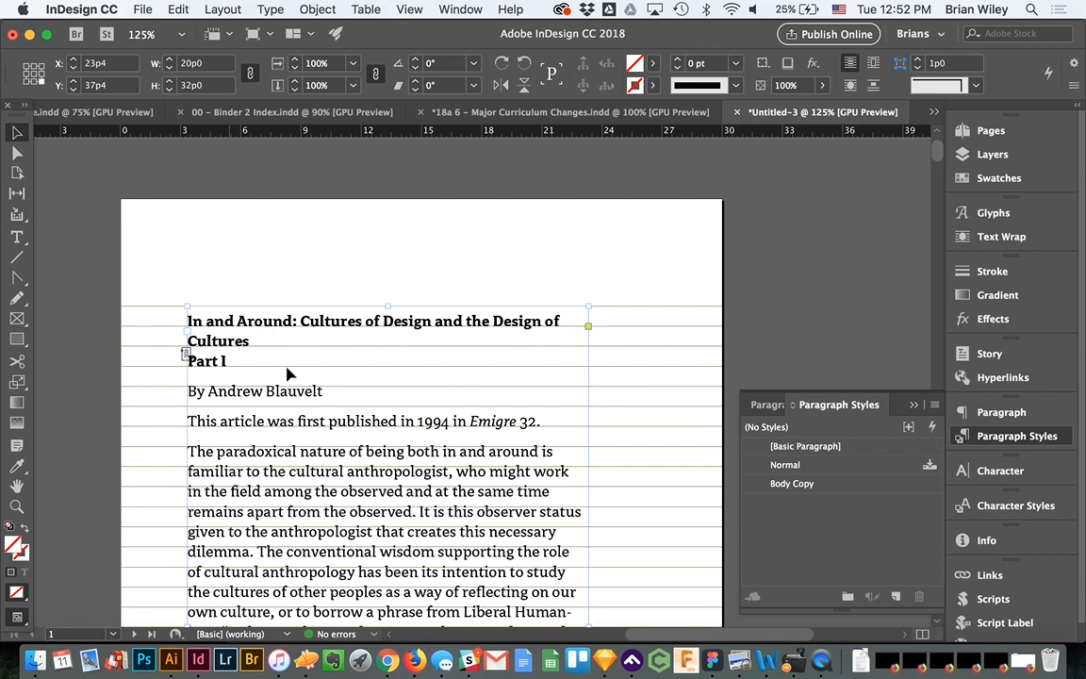
mouse_move(297, 404)
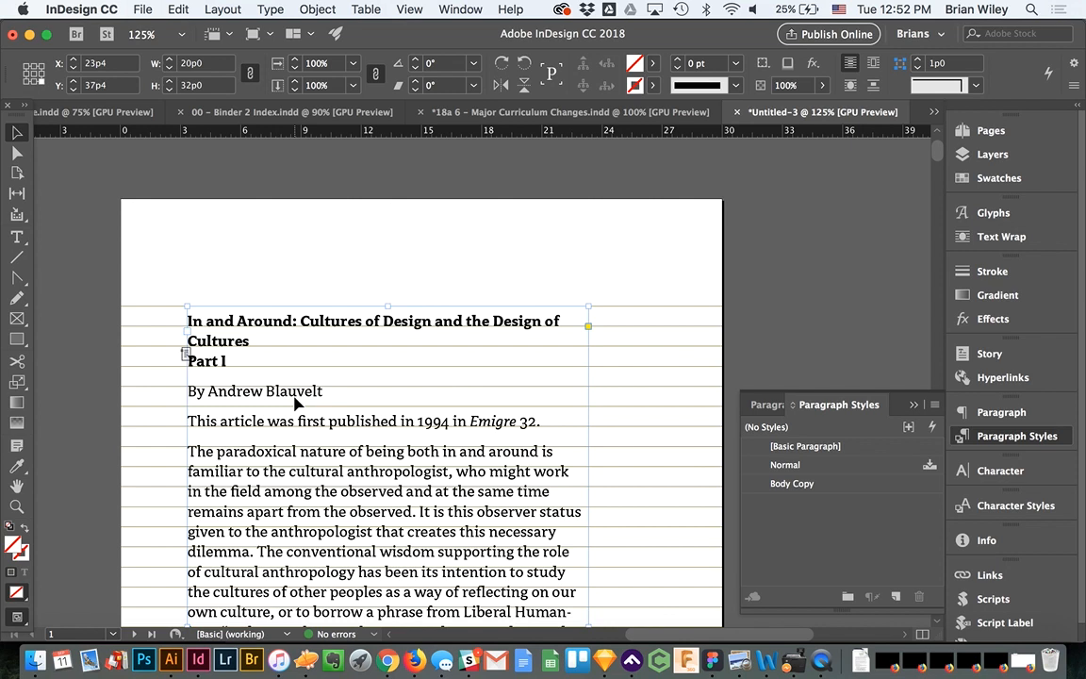
mouse_move(479, 366)
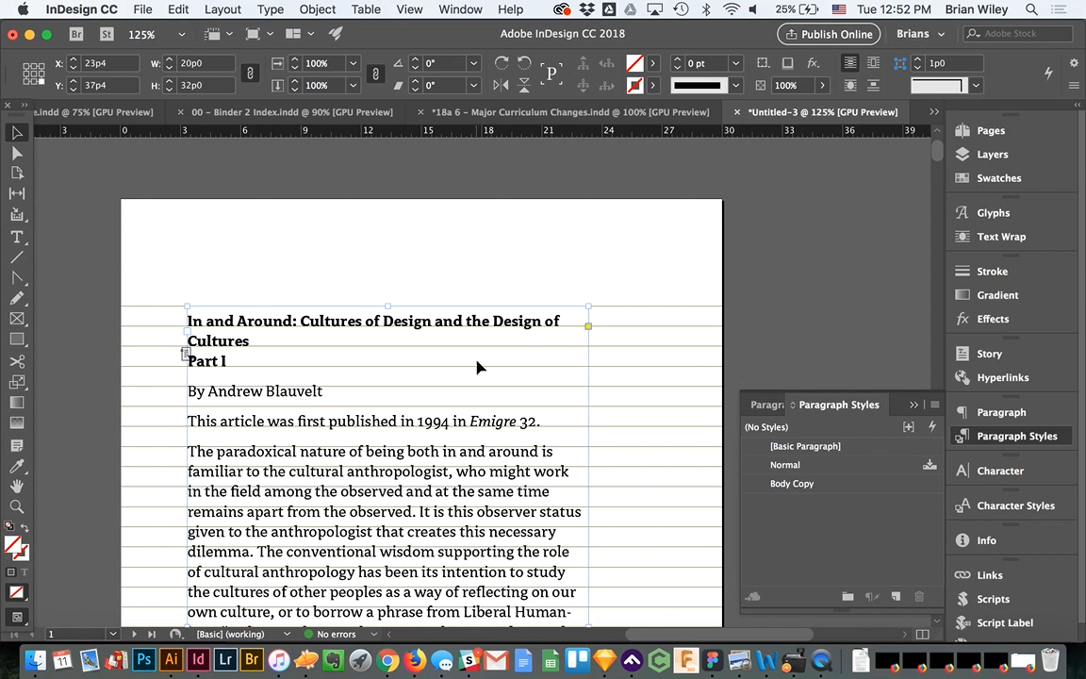
mouse_move(192, 174)
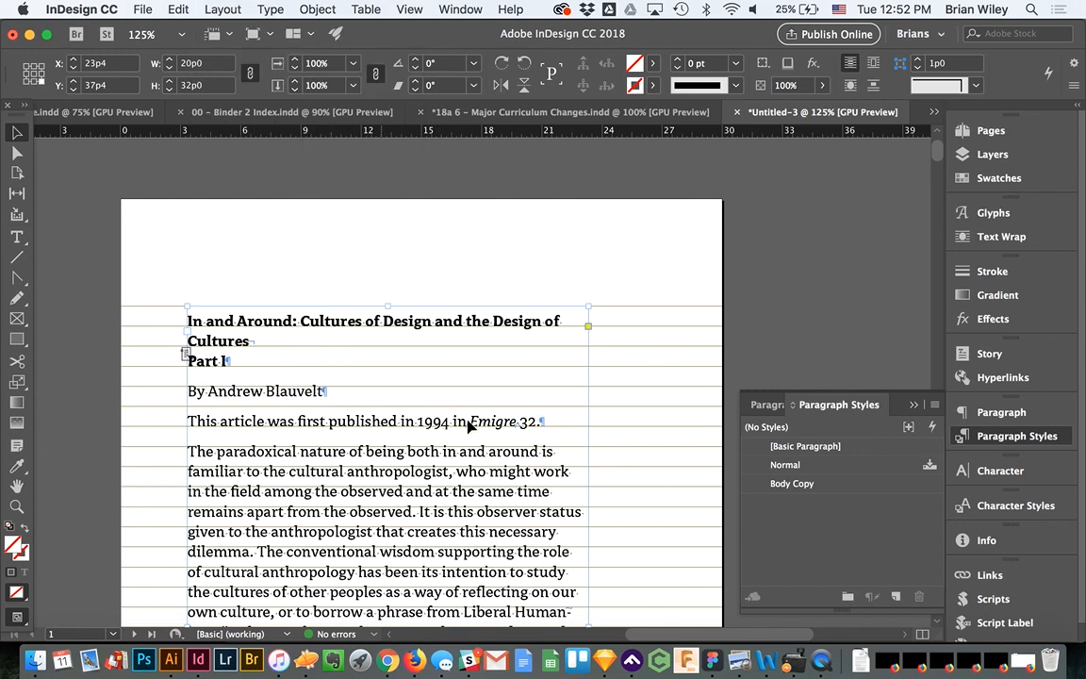
scroll(down, 3)
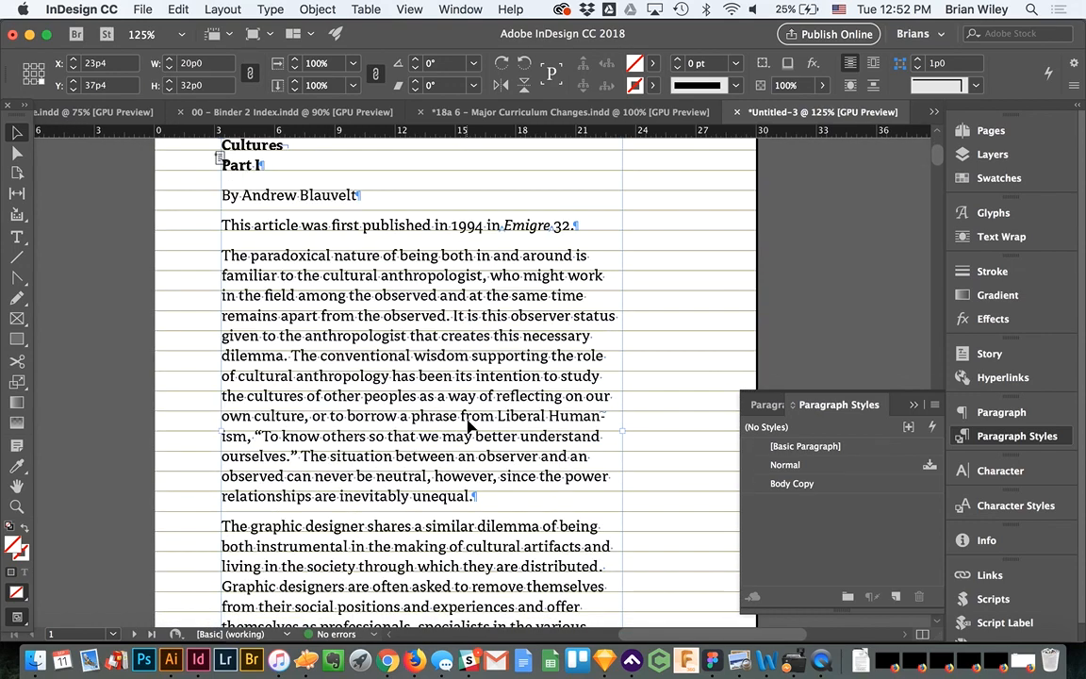
mouse_move(877, 295)
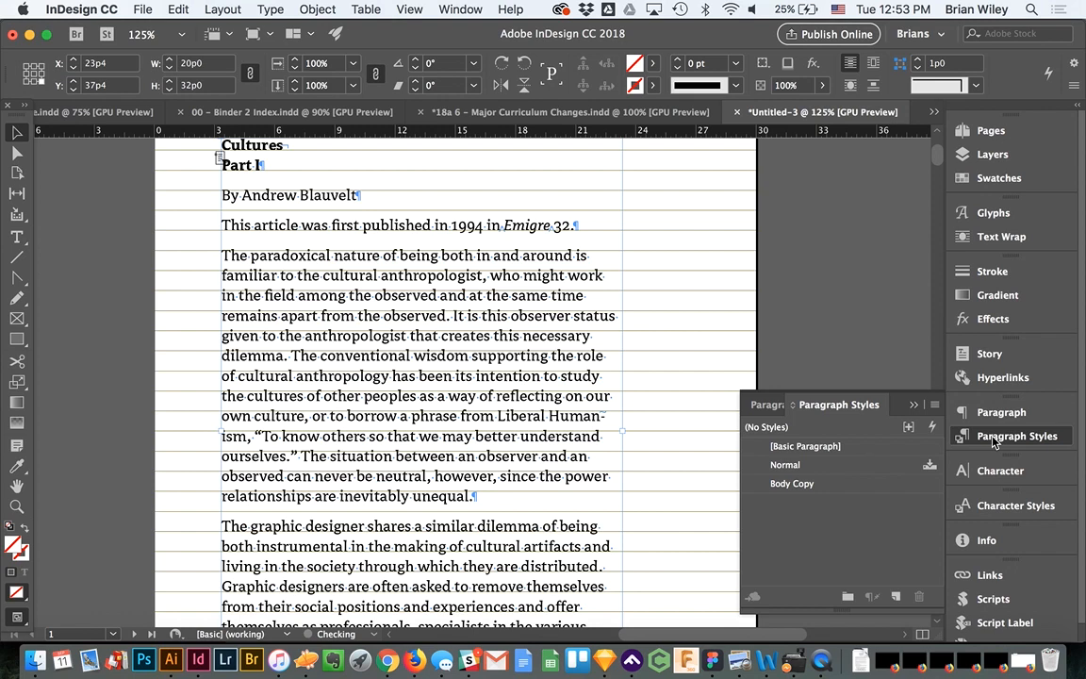
double_click(792, 483)
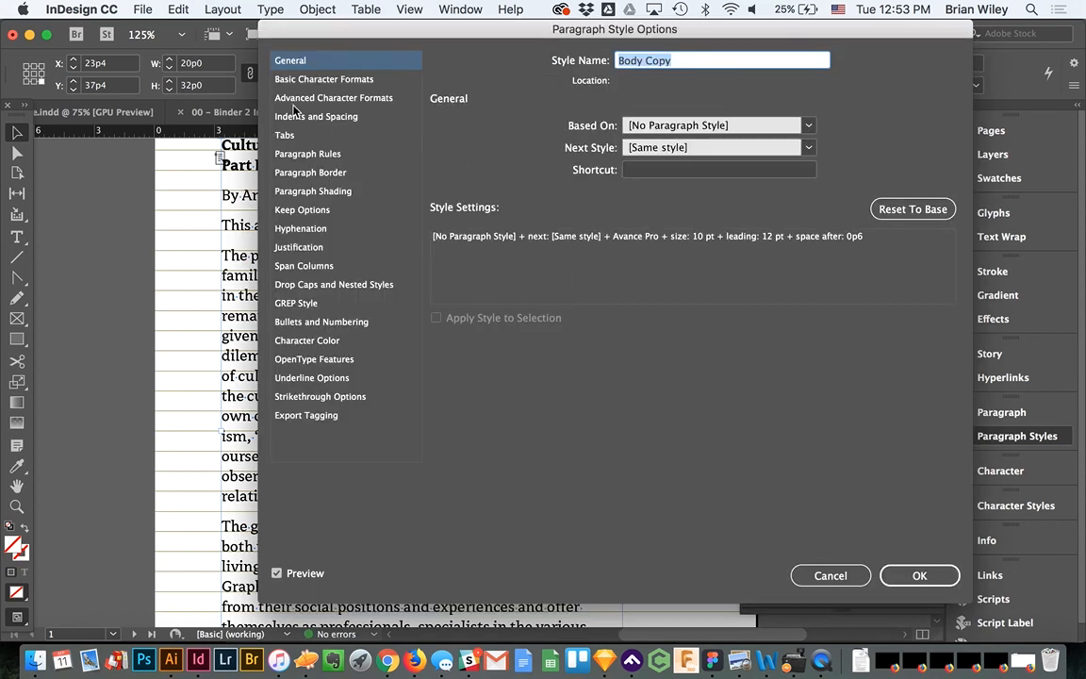
click(317, 117)
text(1p0)
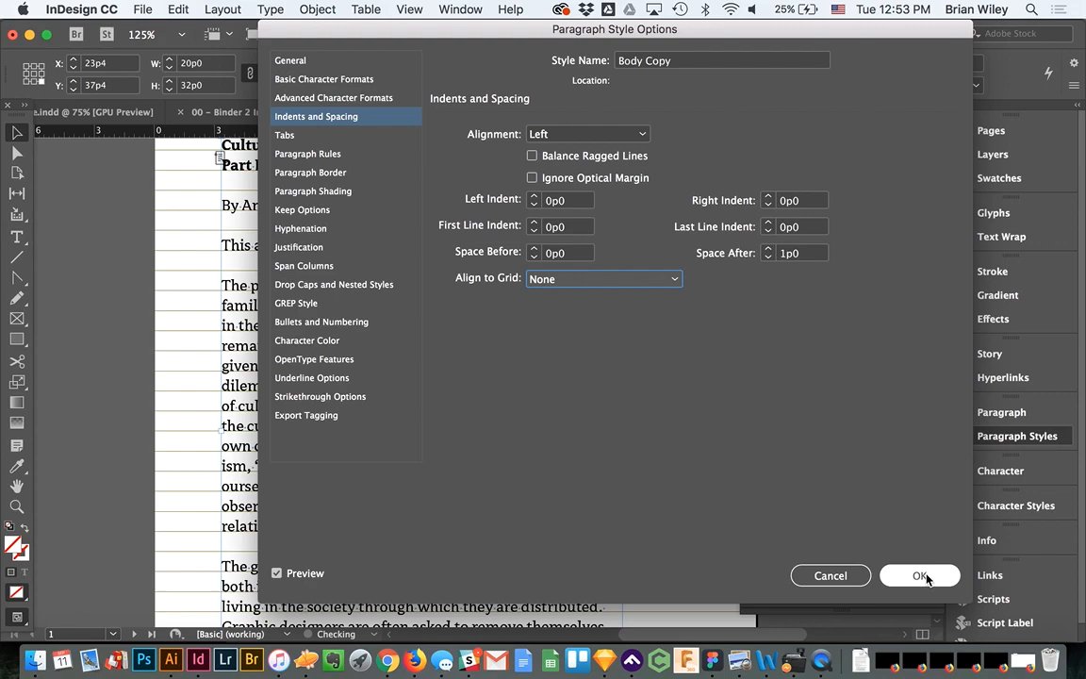
click(920, 575)
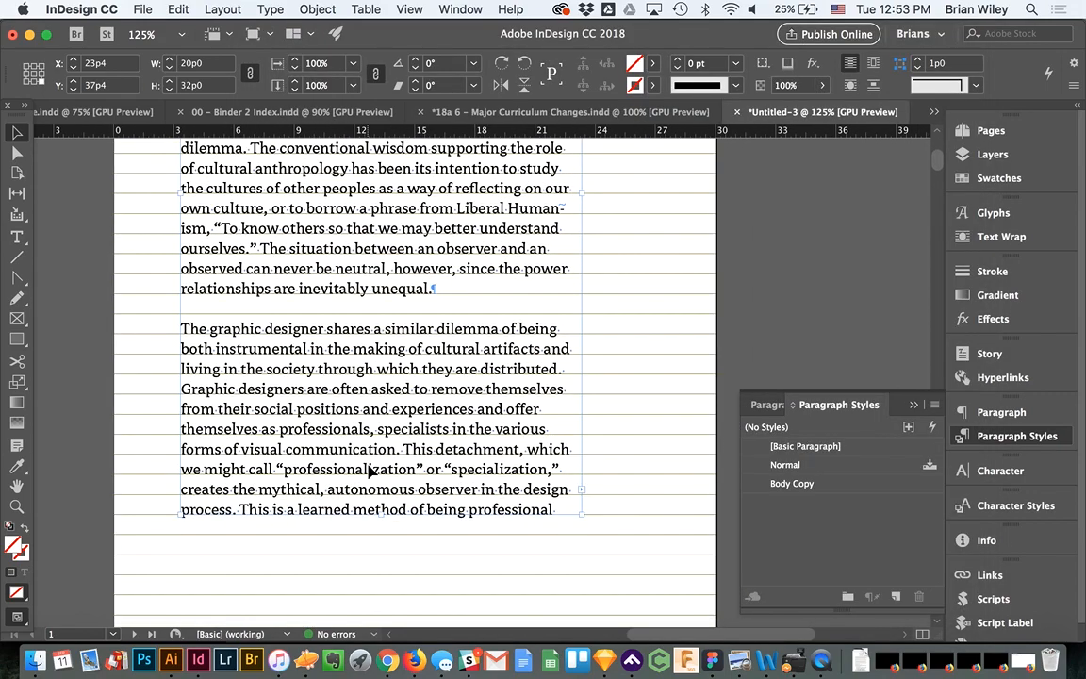